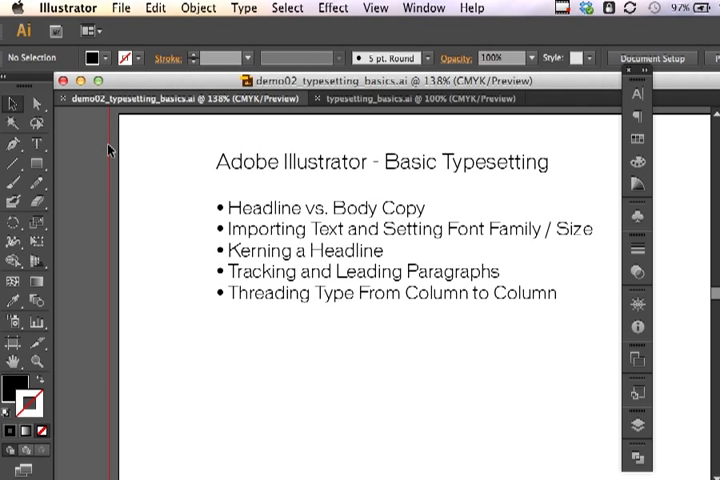
Switch to typesetting_basics.ai and select the TYPOGRAPHY headline (Neutra Text Light, 40 pt)
click(400, 98)
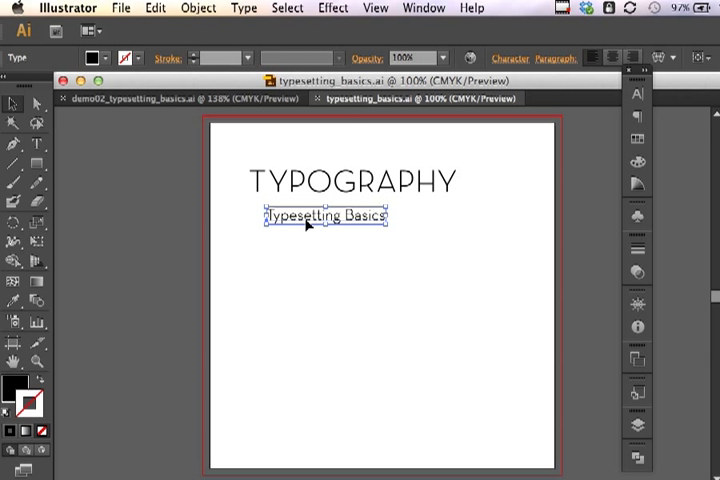
mouse_move(317, 188)
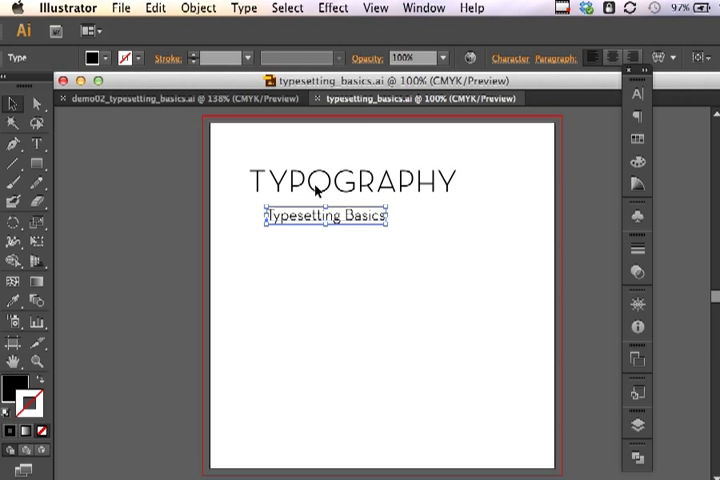
click(354, 181)
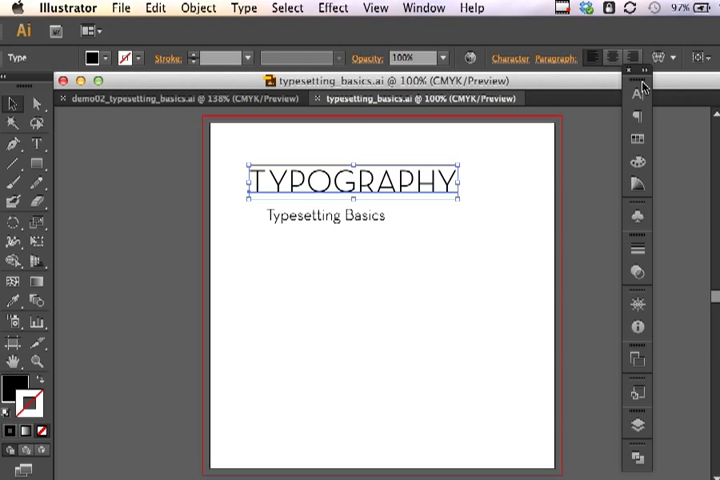
mouse_move(637, 95)
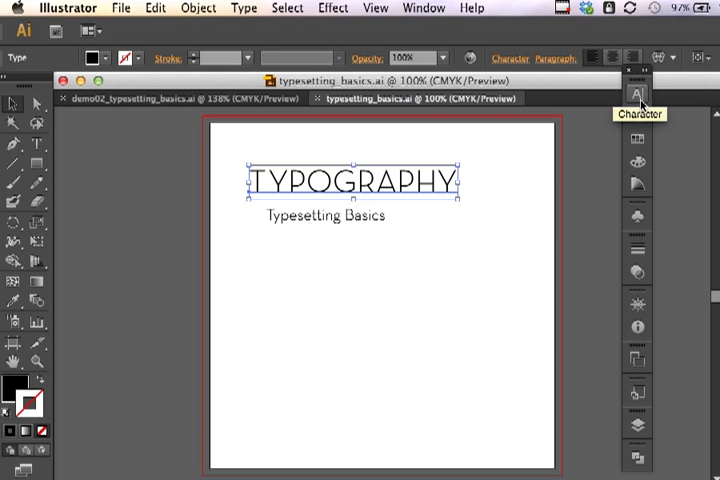
mouse_move(519, 155)
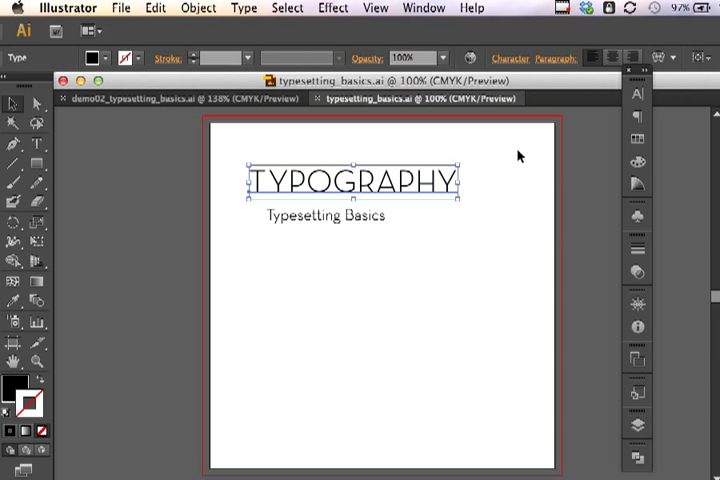
mouse_move(509, 180)
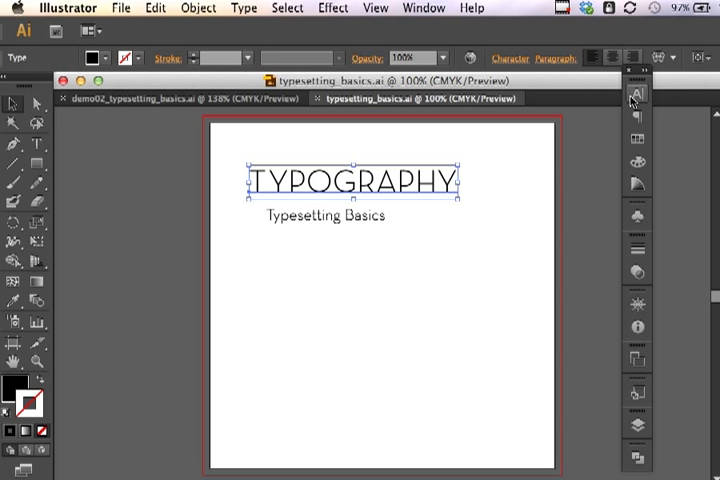
mouse_move(636, 118)
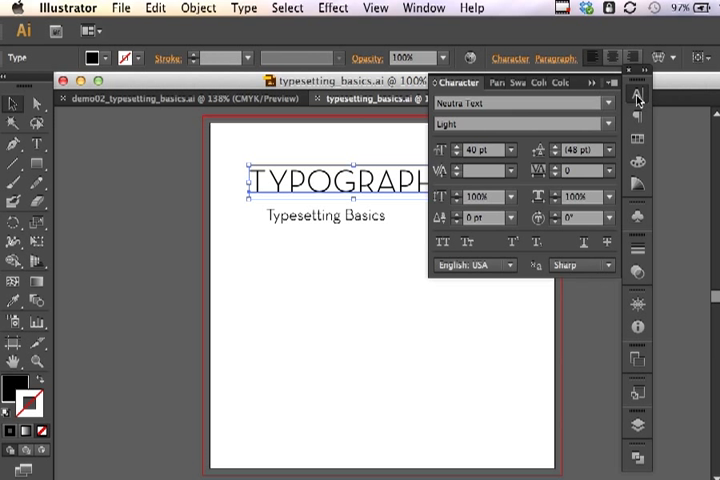
click(637, 93)
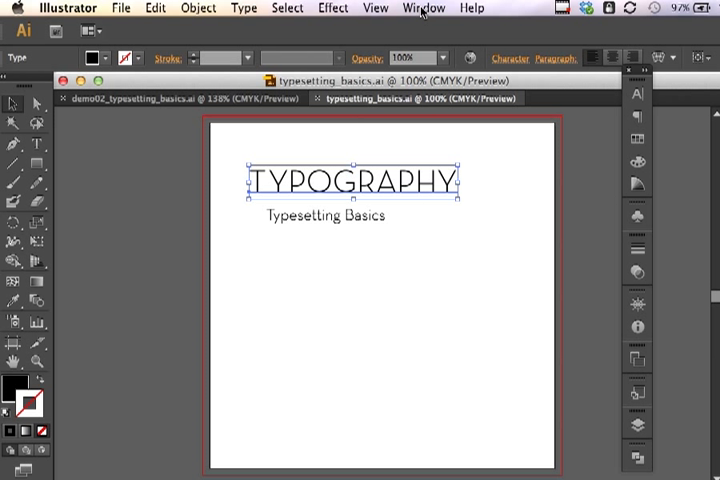
click(421, 8)
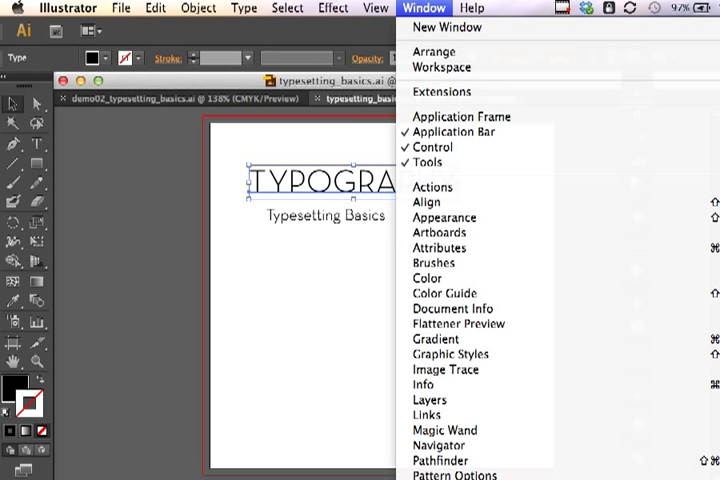
mouse_move(465, 32)
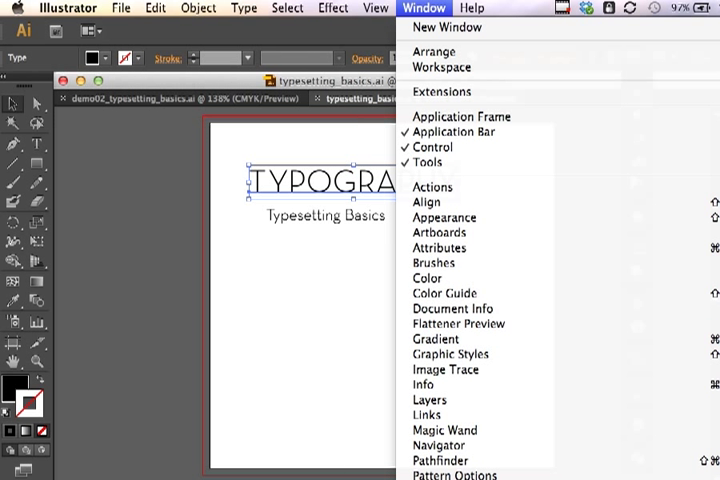
mouse_move(440, 460)
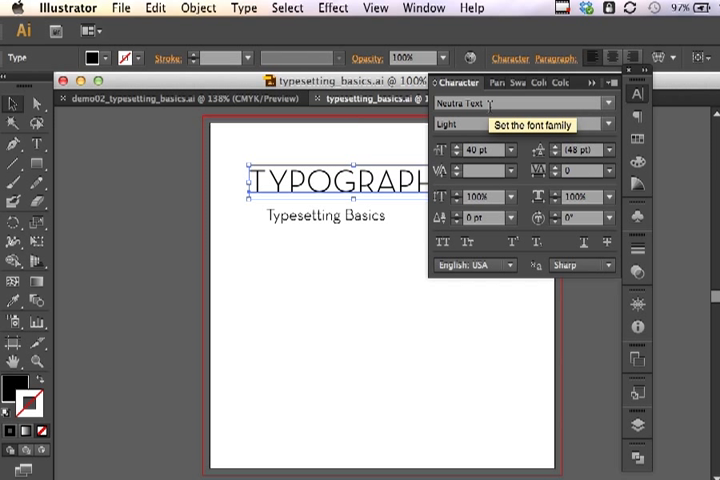
mouse_move(407, 132)
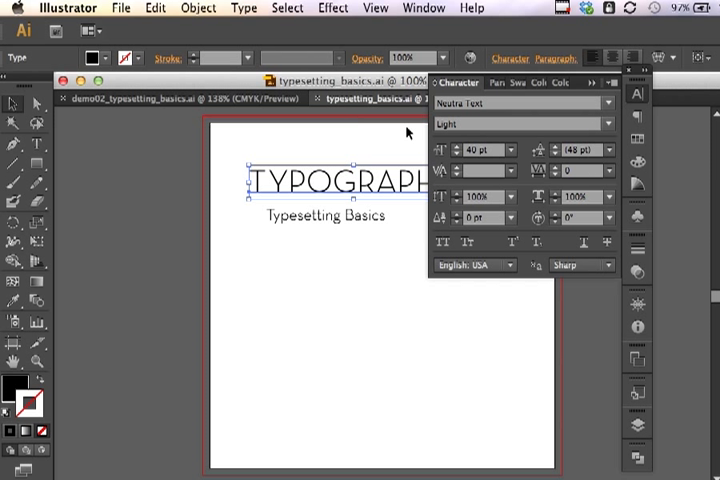
mouse_move(362, 188)
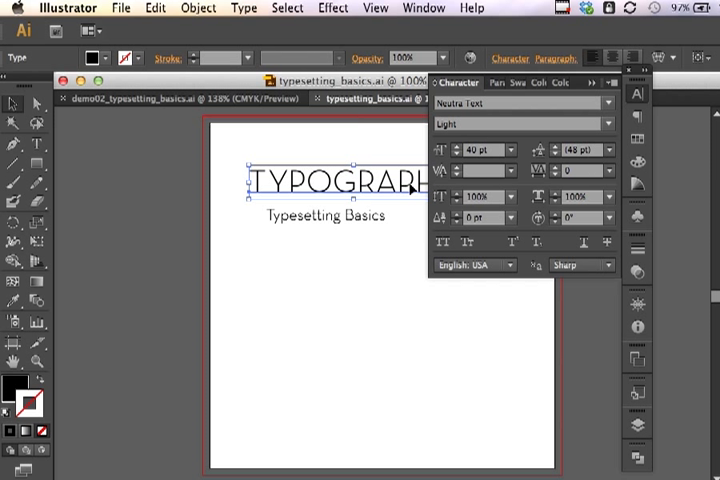
mouse_move(470, 172)
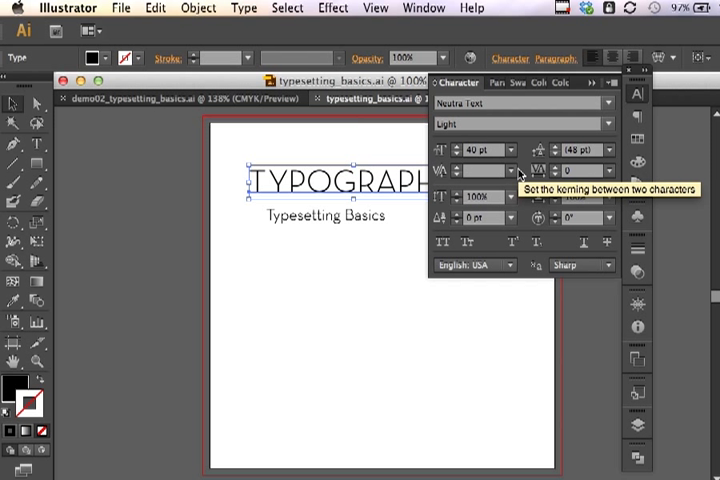
Set the TYPOGRAPHY headline's kerning to Auto
click(508, 171)
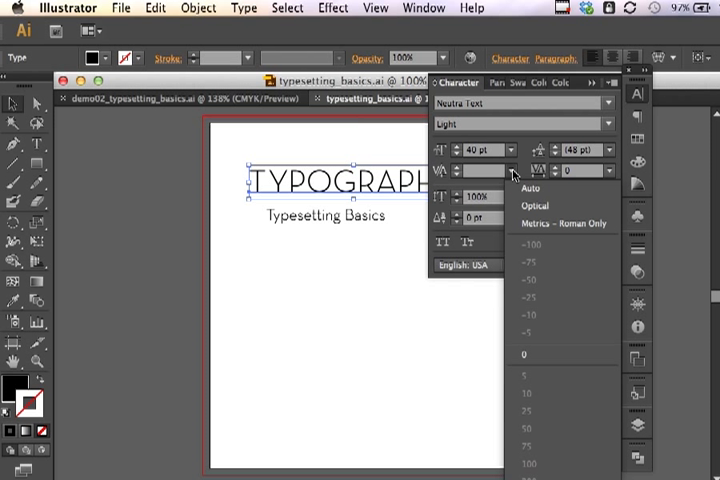
click(530, 188)
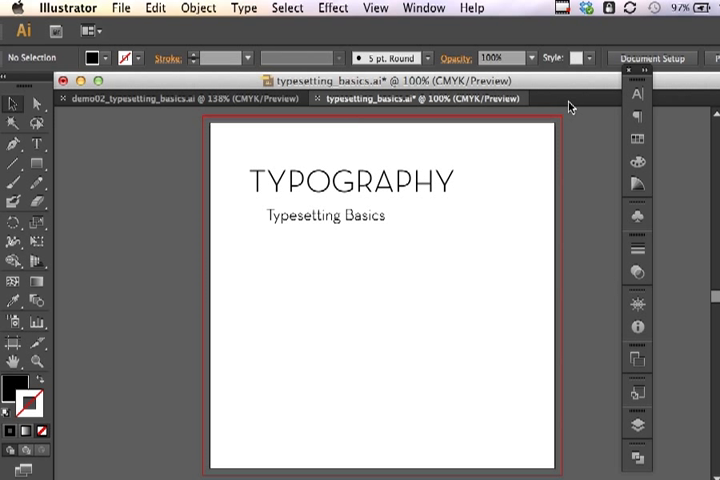
mouse_move(402, 179)
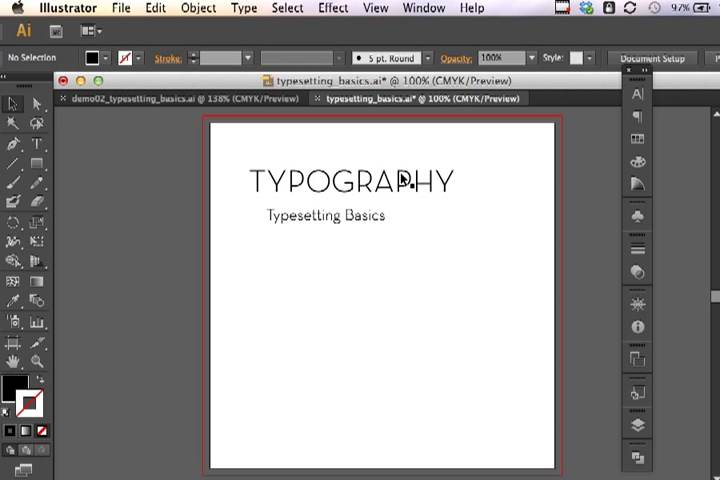
mouse_move(520, 185)
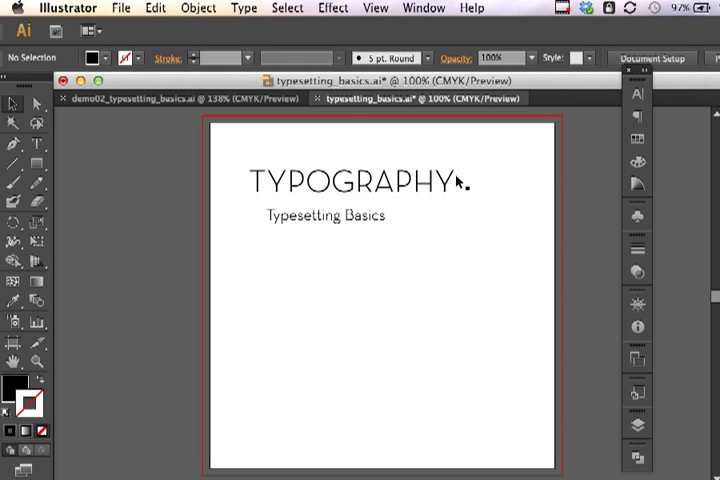
mouse_move(270, 188)
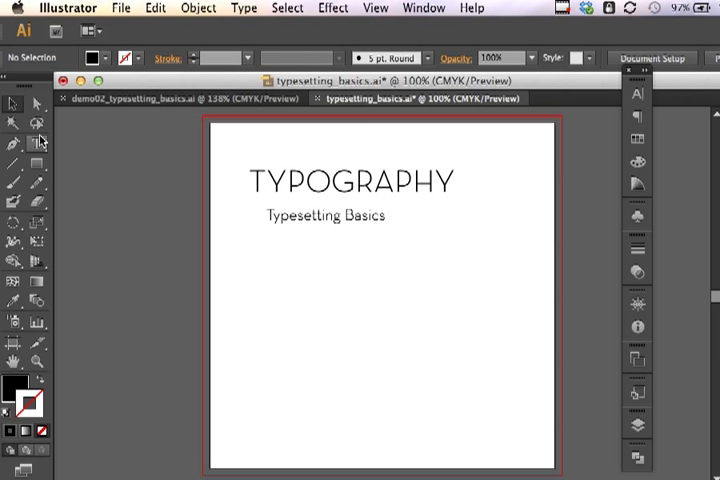
Kern the T–Y pair in TYPOGRAPHY to 50, then return to the Selection tool
click(38, 145)
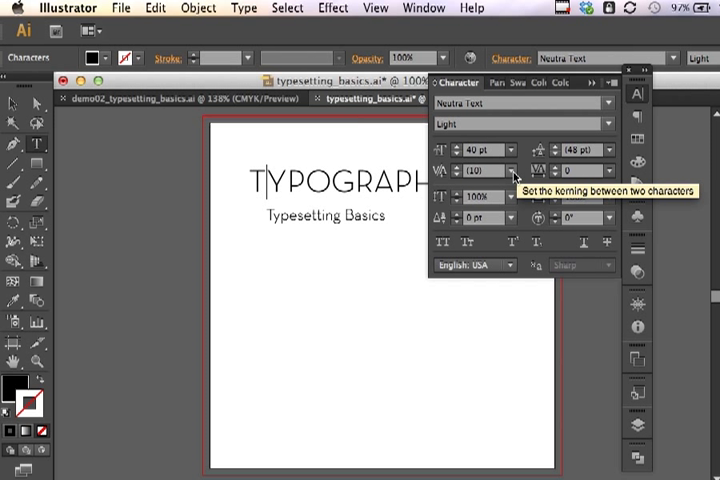
click(515, 170)
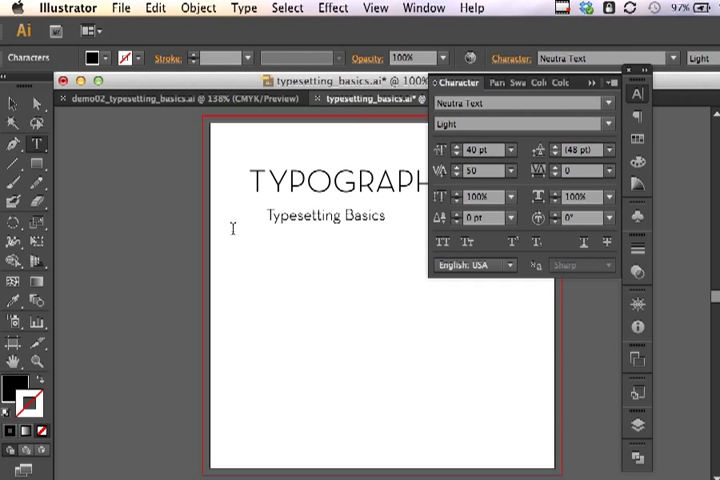
mouse_move(484, 180)
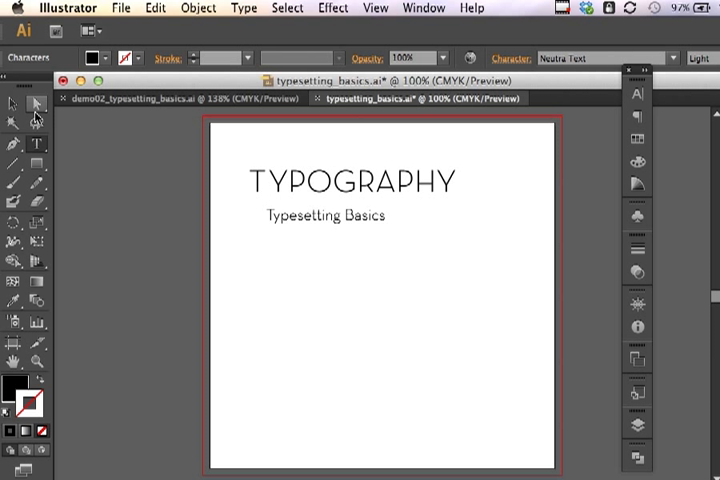
click(13, 104)
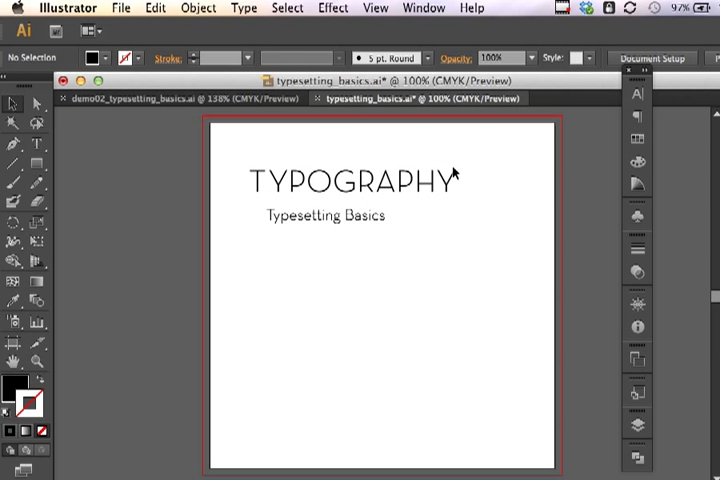
mouse_move(308, 222)
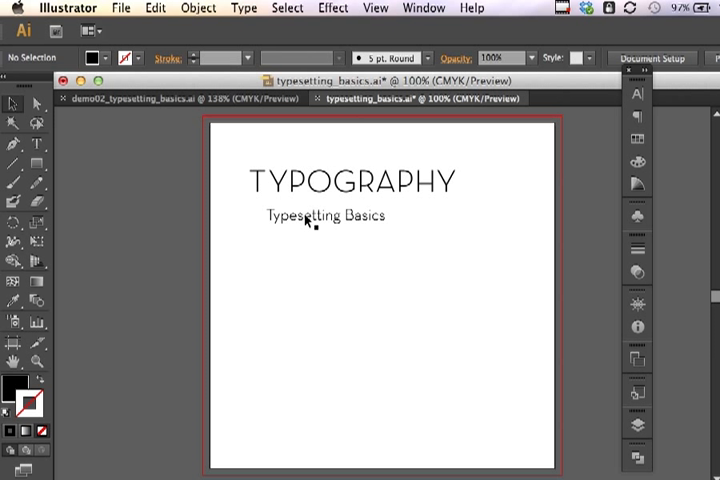
mouse_move(430, 216)
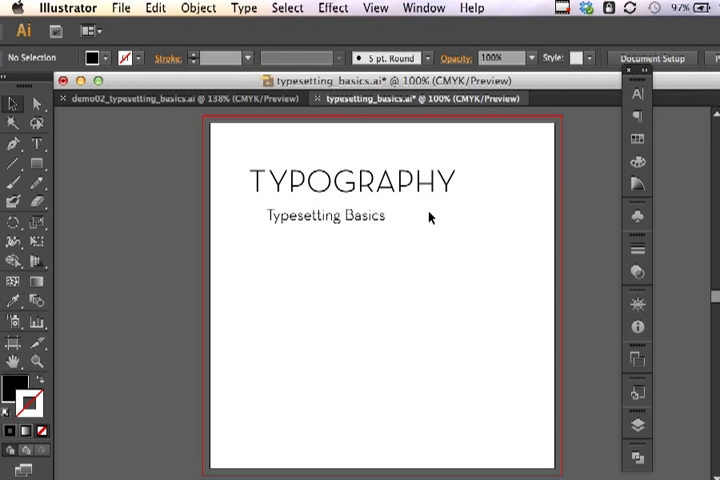
mouse_move(380, 192)
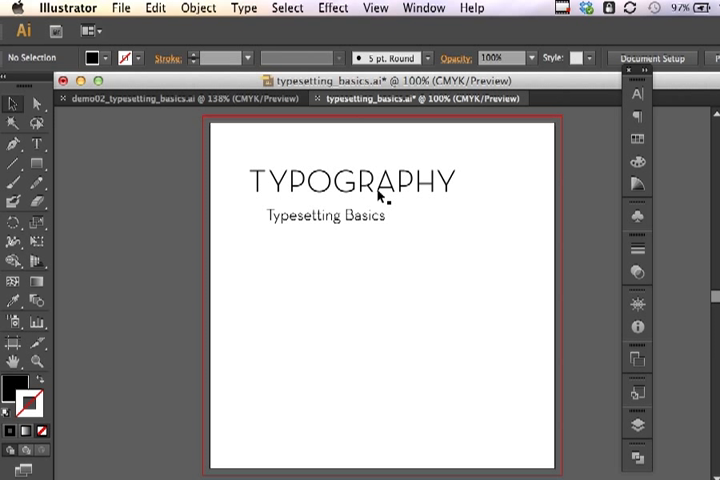
mouse_move(378, 198)
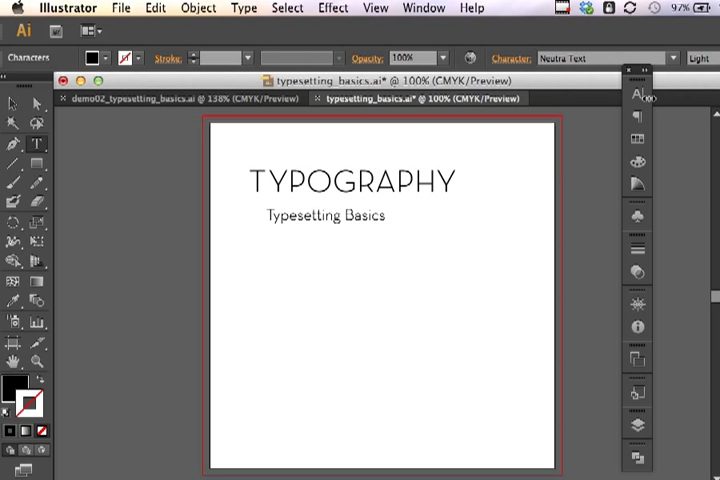
click(524, 172)
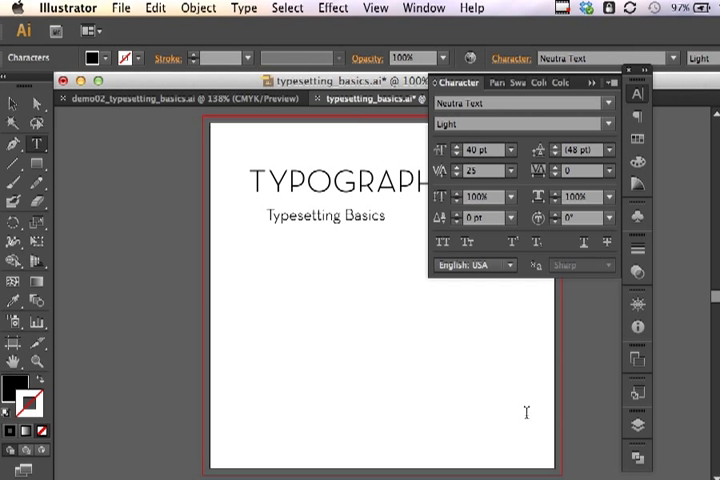
mouse_move(489, 180)
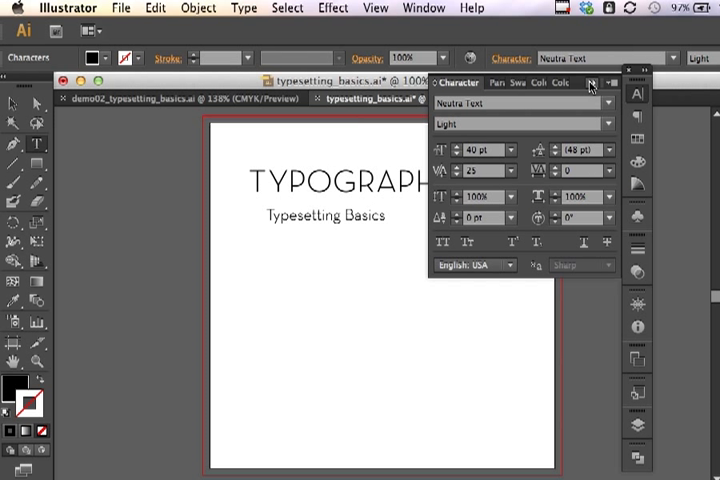
click(627, 71)
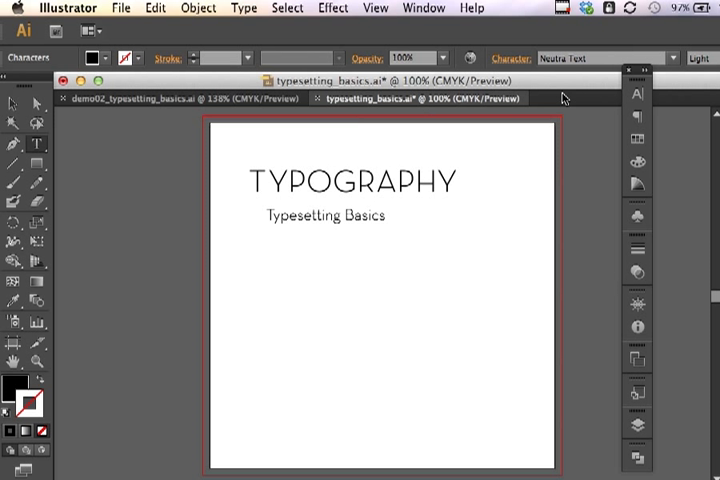
mouse_move(337, 172)
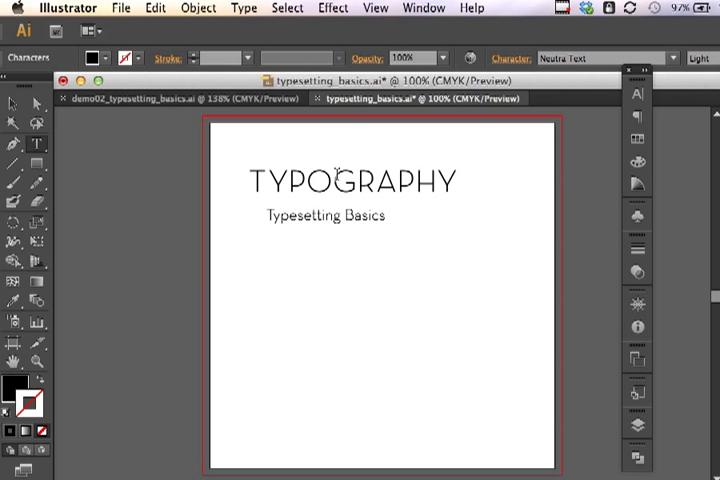
mouse_move(397, 197)
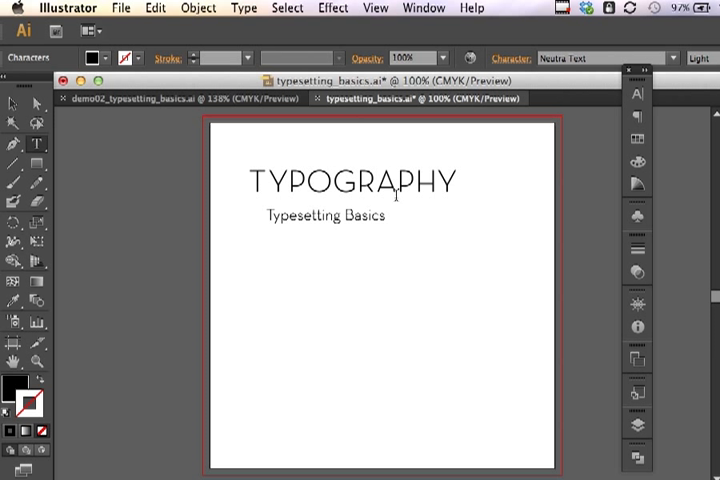
mouse_move(440, 177)
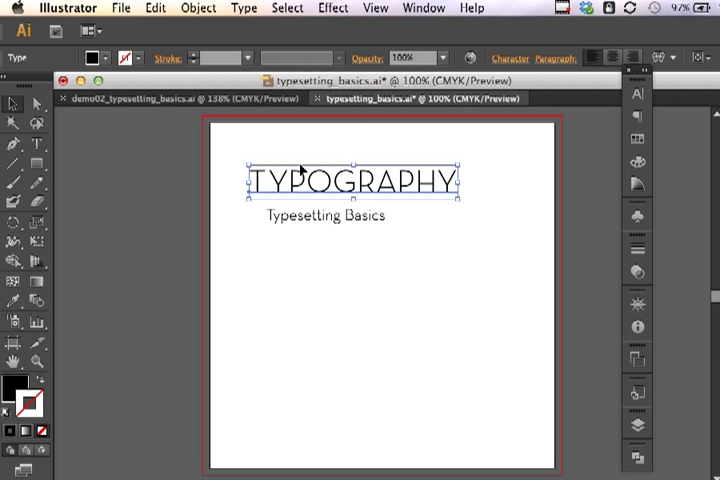
mouse_move(308, 222)
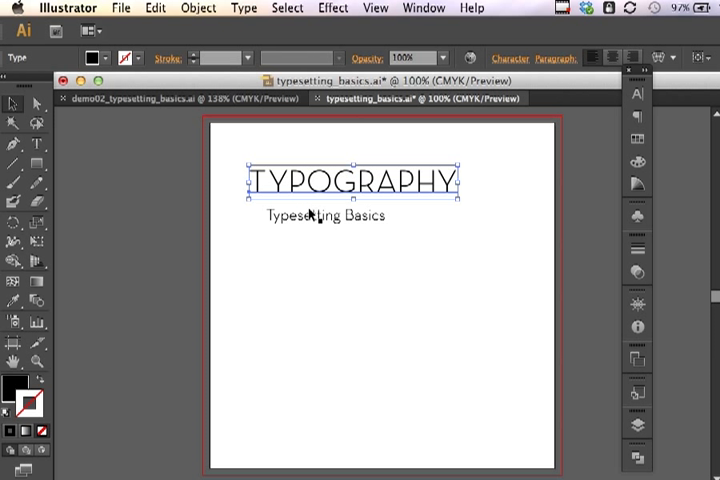
mouse_move(320, 348)
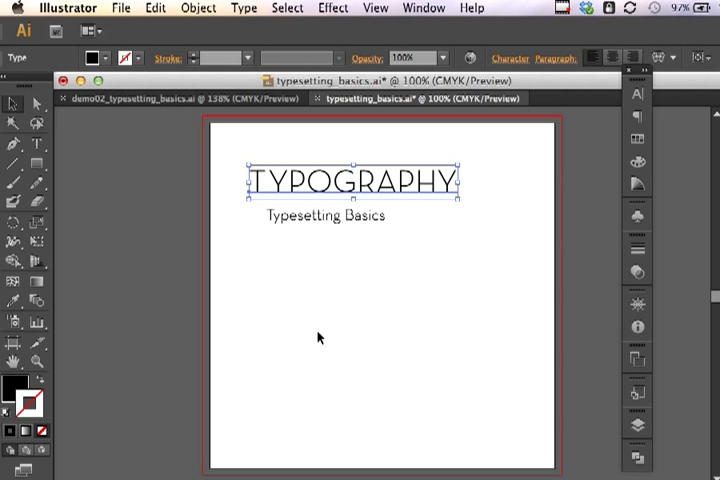
Show rulers from the View menu and keep their units in inches
click(375, 8)
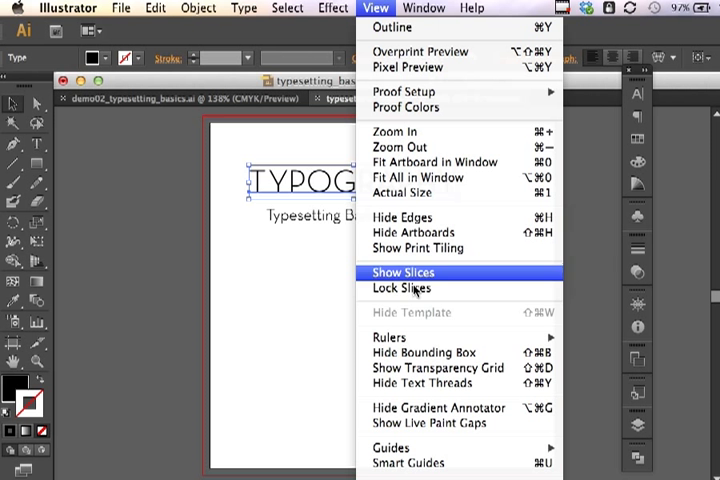
mouse_move(390, 337)
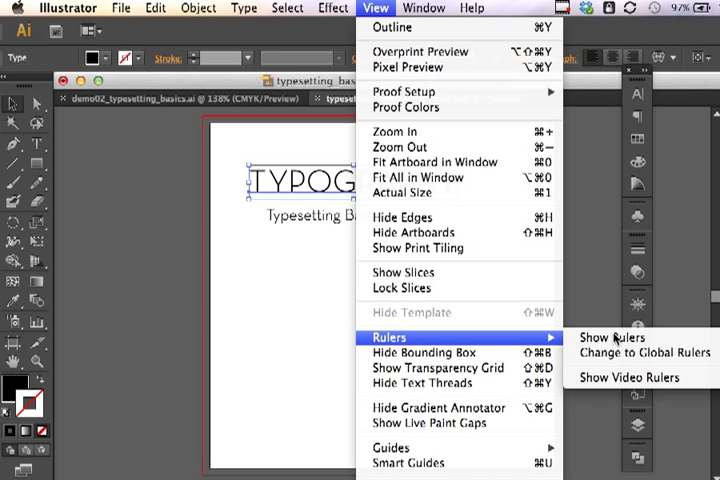
click(611, 337)
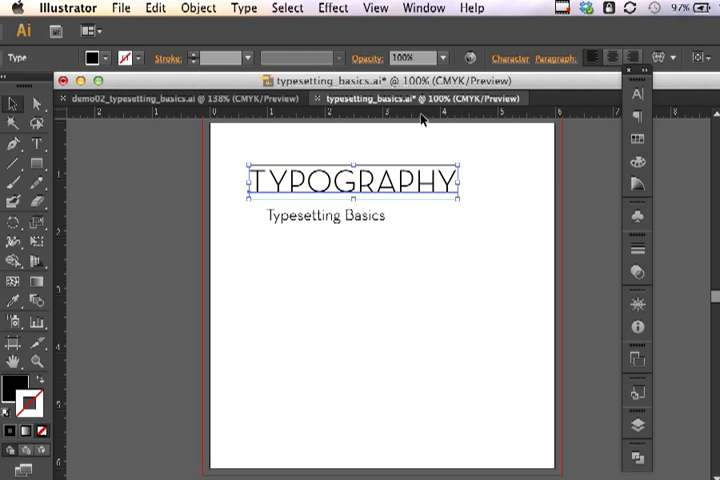
right_click(420, 118)
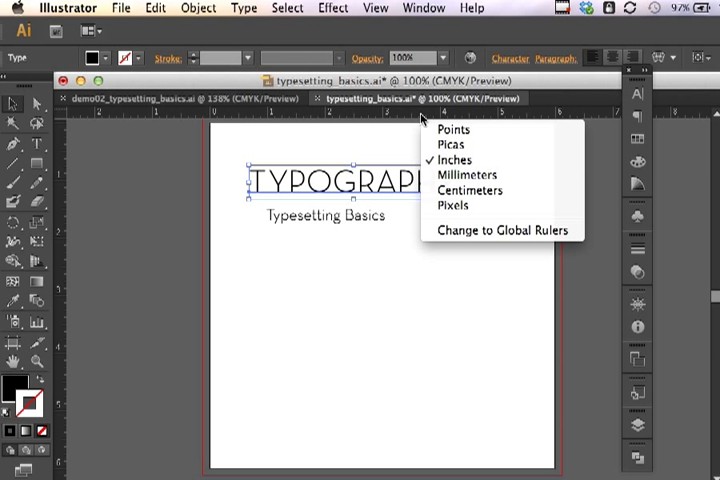
mouse_move(453, 205)
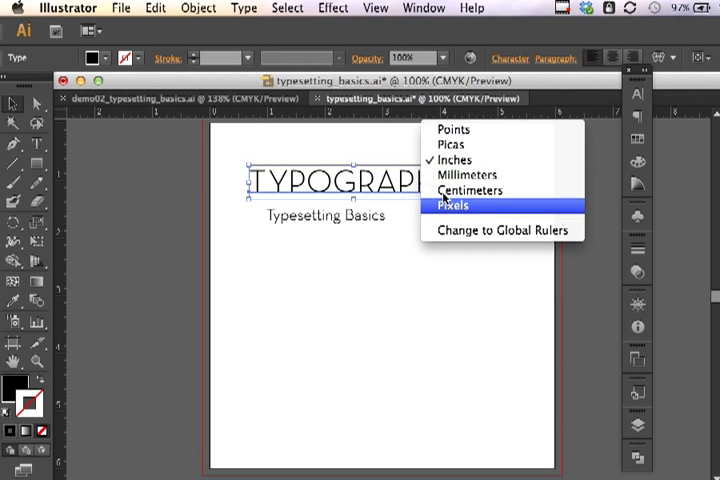
mouse_move(478, 160)
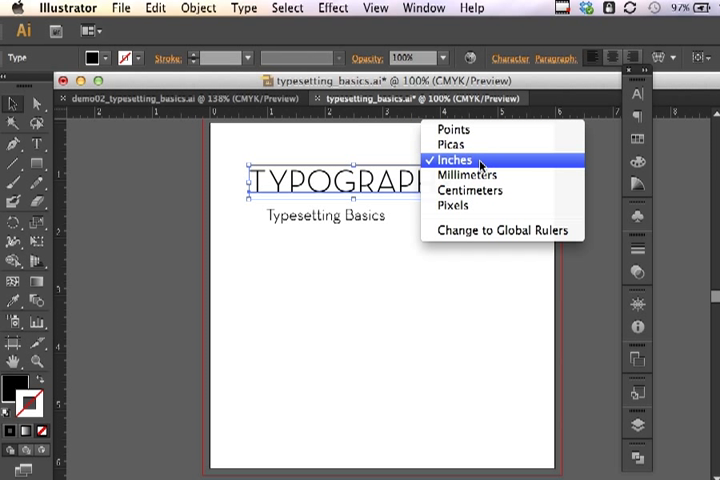
mouse_move(467, 175)
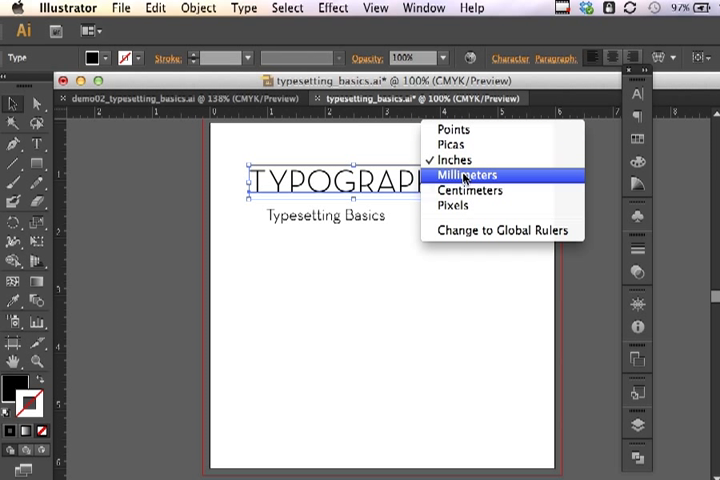
mouse_move(455, 160)
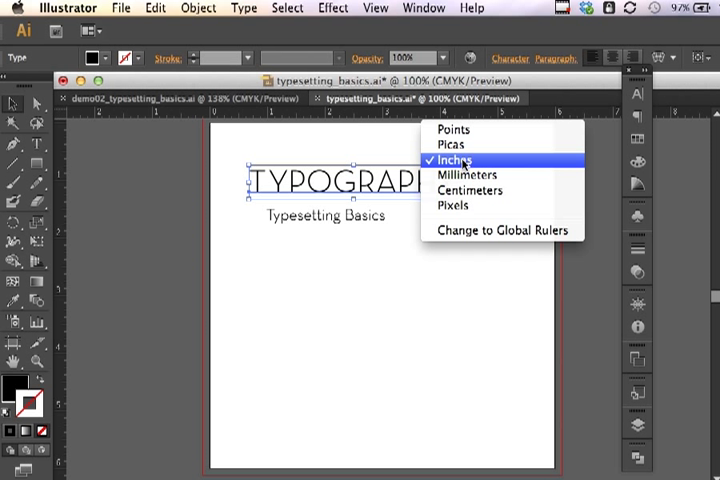
click(454, 160)
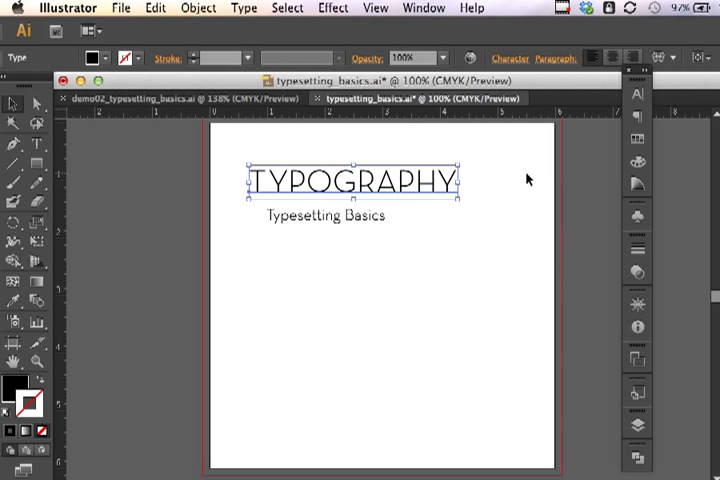
mouse_move(460, 126)
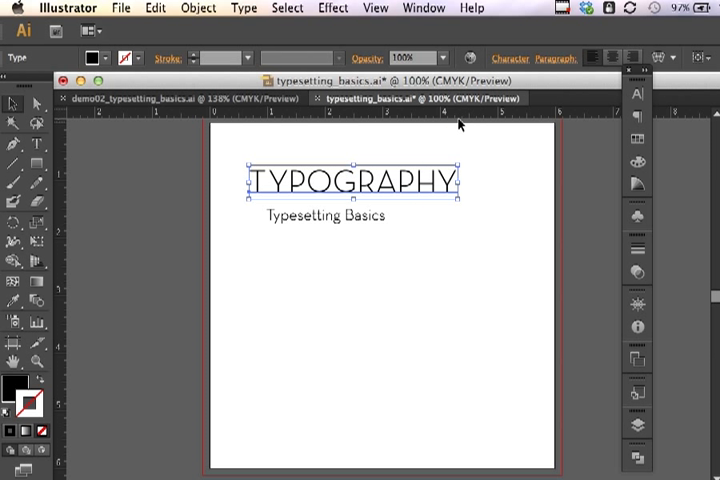
mouse_move(465, 119)
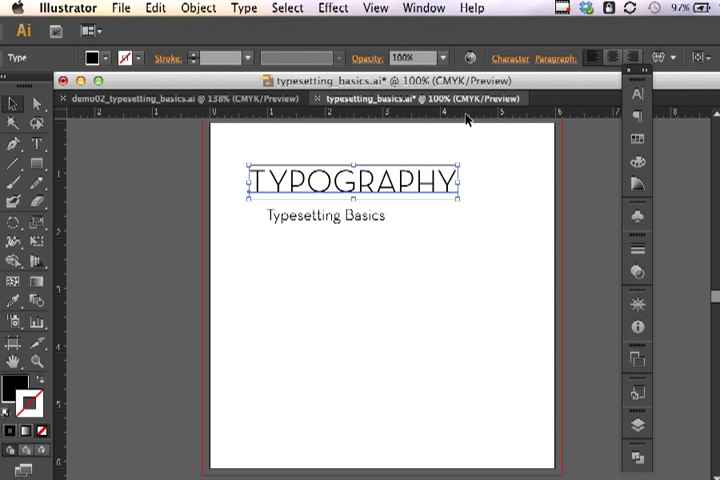
right_click(465, 118)
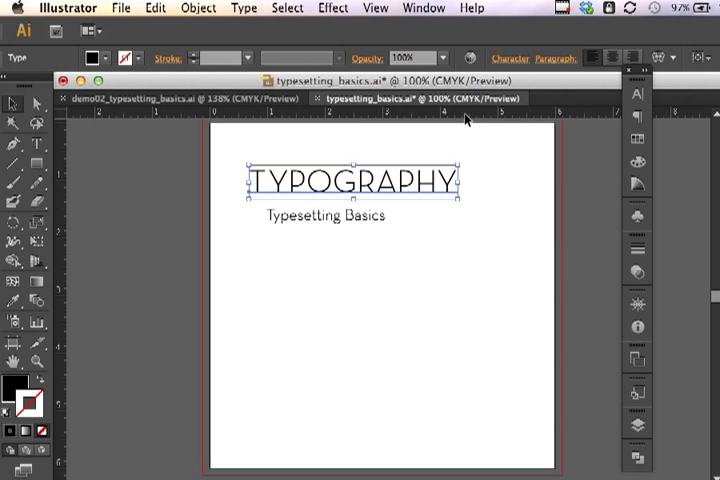
mouse_move(112, 225)
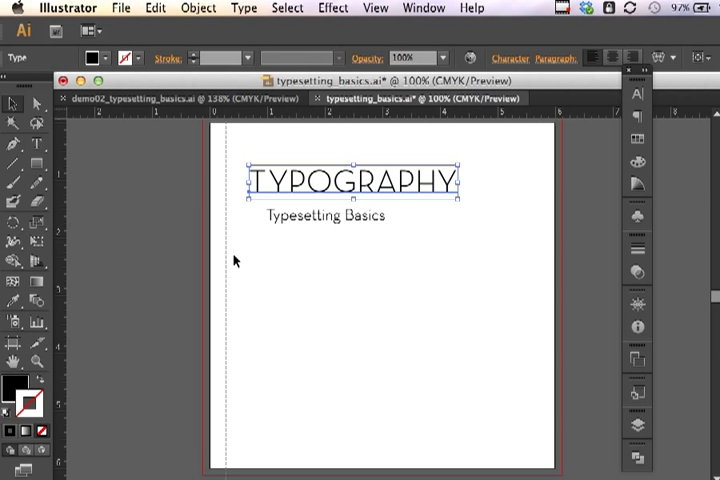
Place a left margin guide, then select the headline text
click(235, 260)
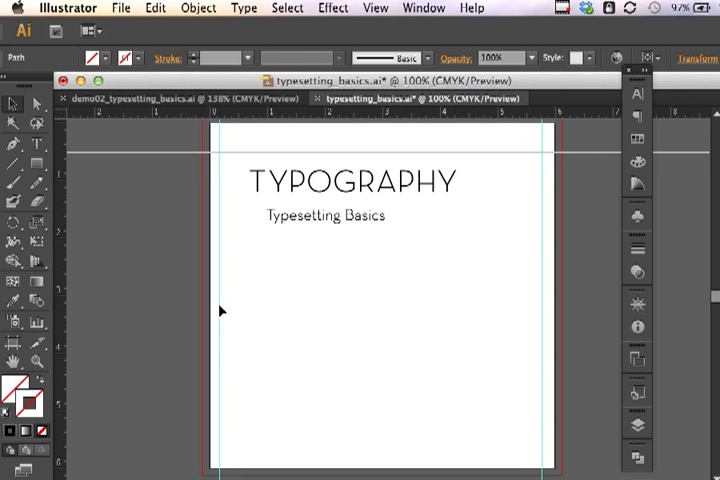
mouse_move(272, 322)
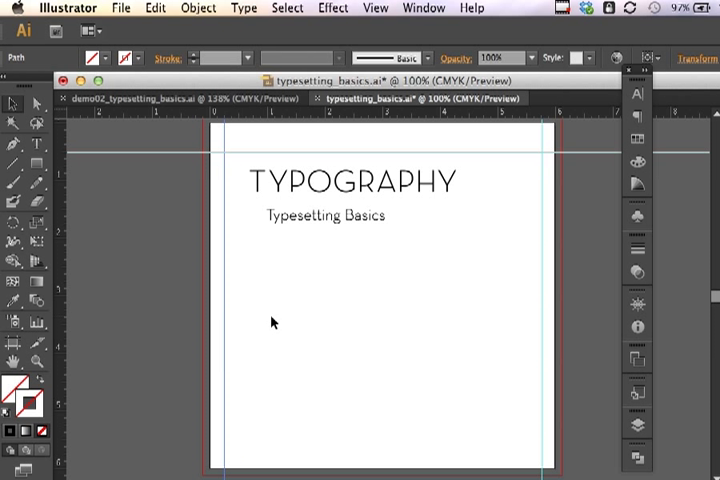
mouse_move(393, 181)
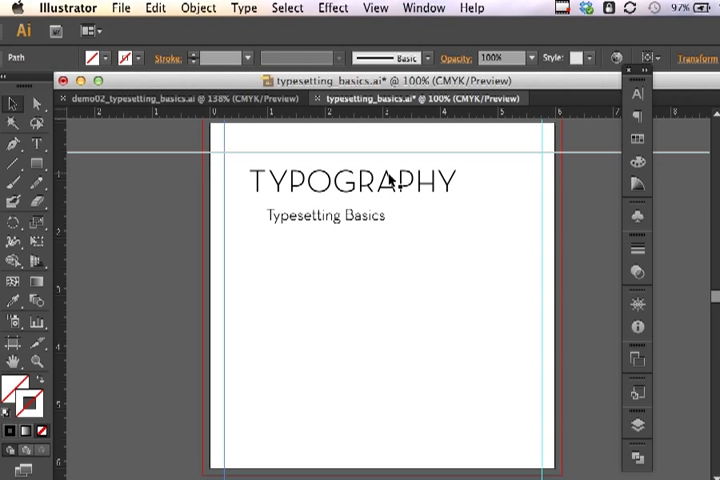
click(350, 181)
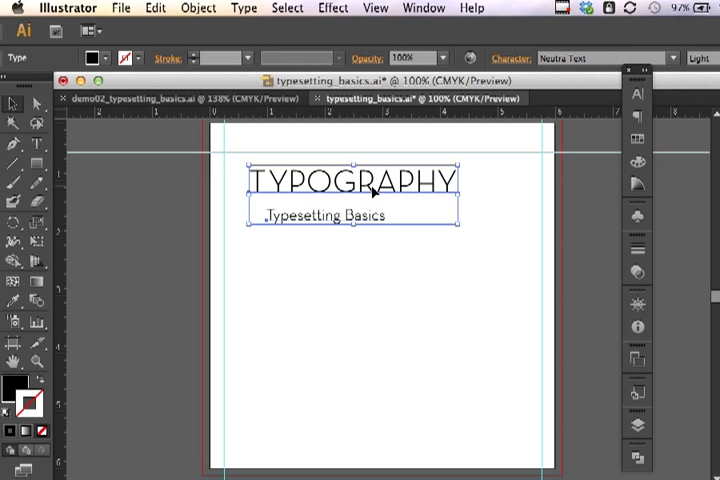
mouse_move(388, 18)
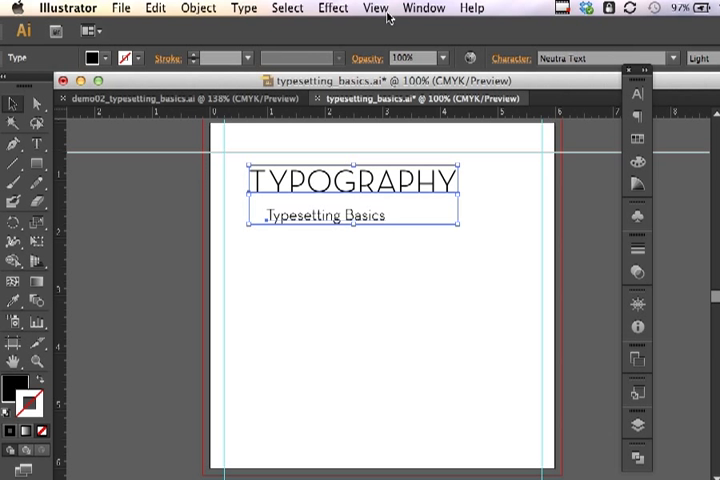
Left-align the headline and subheading with the Align panel, then deselect them
click(424, 8)
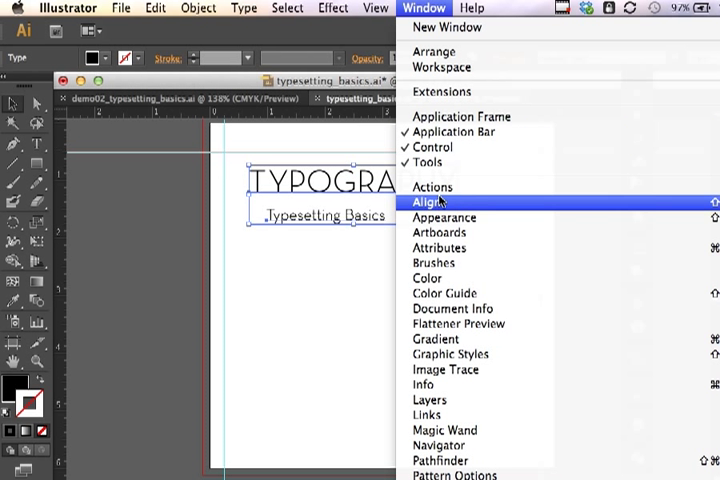
click(430, 202)
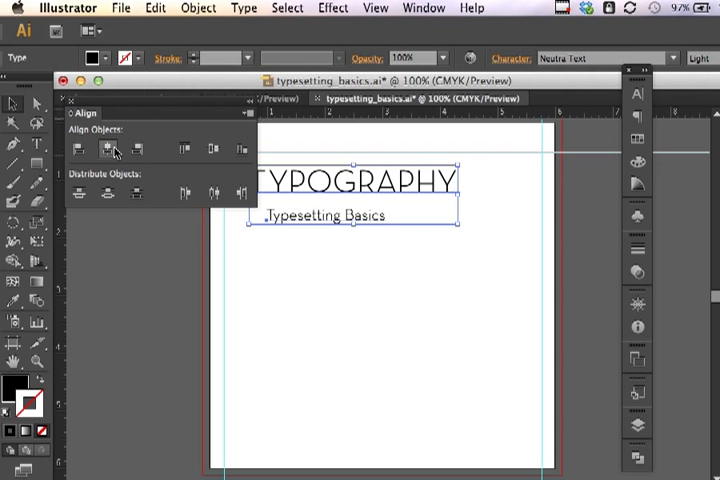
mouse_move(230, 182)
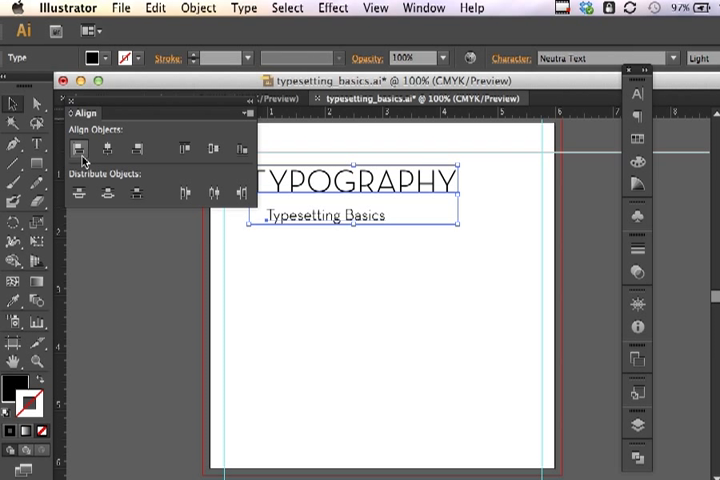
mouse_move(81, 152)
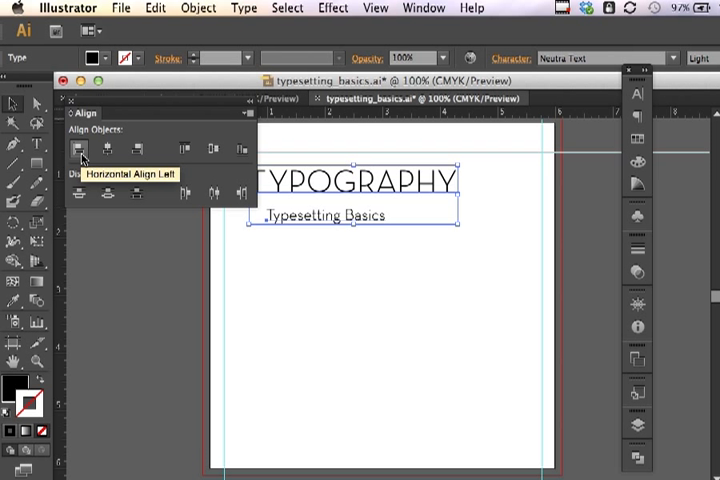
click(80, 150)
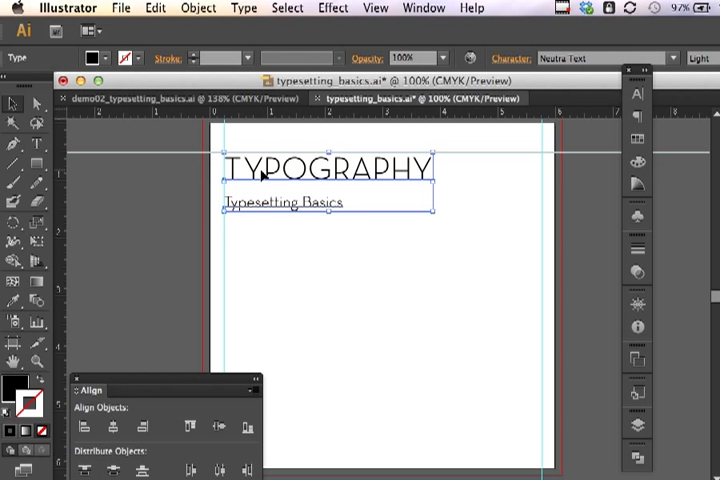
mouse_move(240, 147)
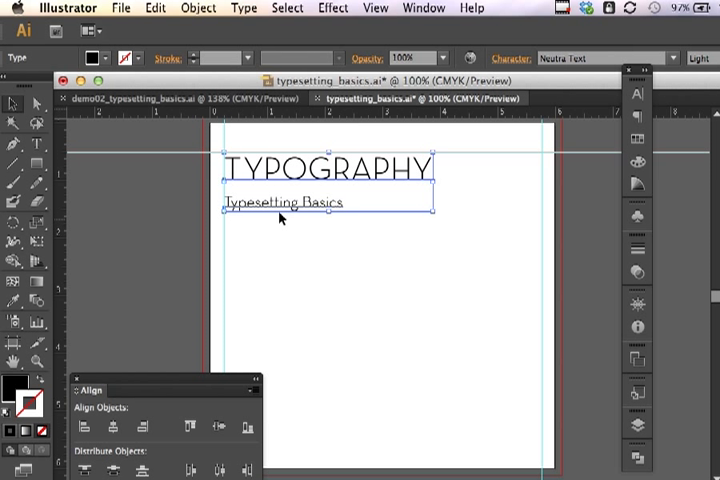
mouse_move(472, 160)
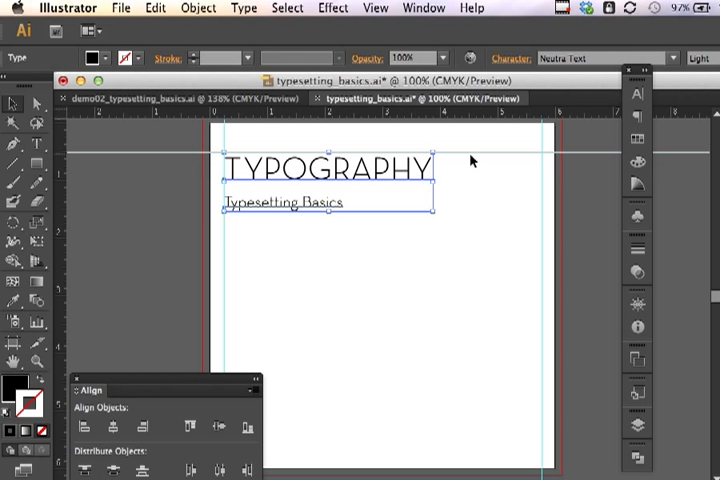
click(370, 318)
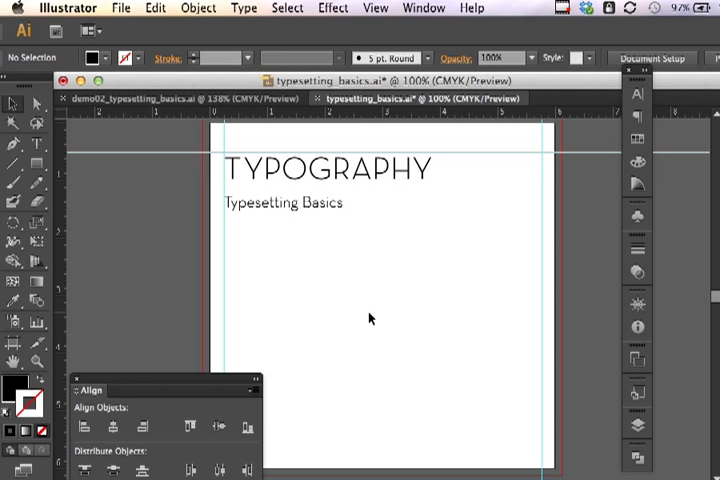
mouse_move(399, 263)
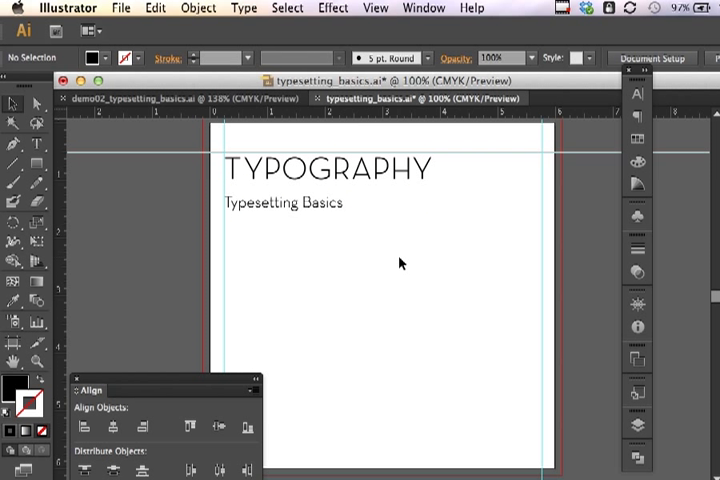
mouse_move(402, 380)
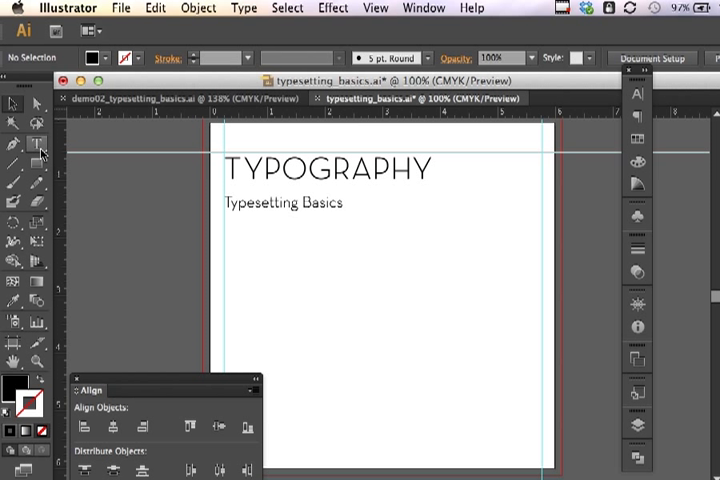
Draw an area type frame below the subheading in the left column
click(36, 146)
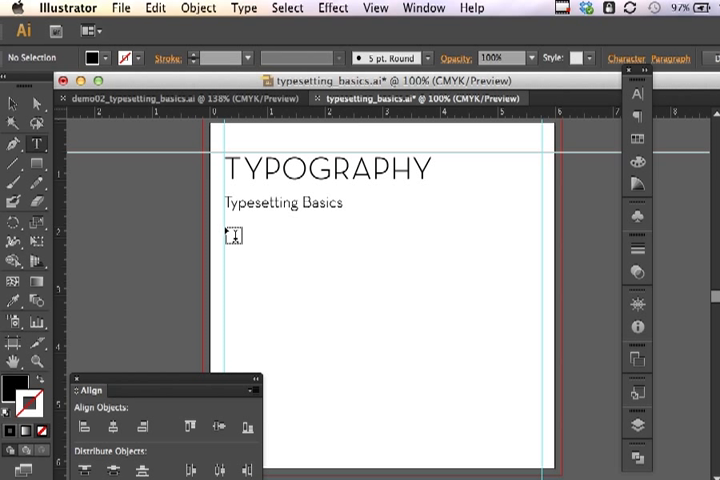
drag(230, 233, 385, 450)
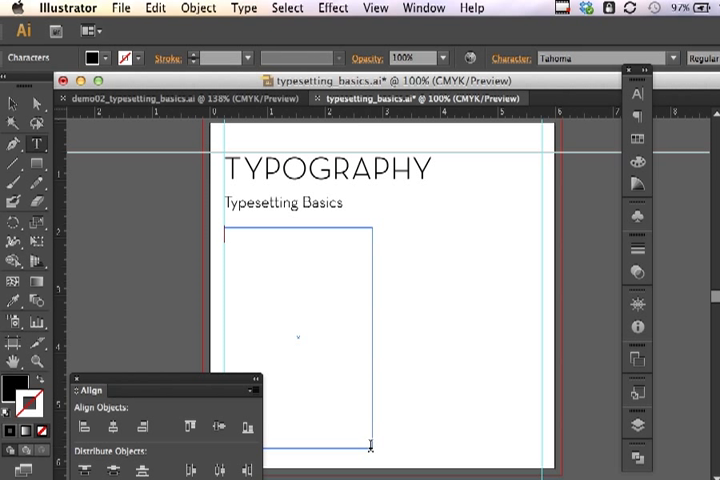
click(120, 8)
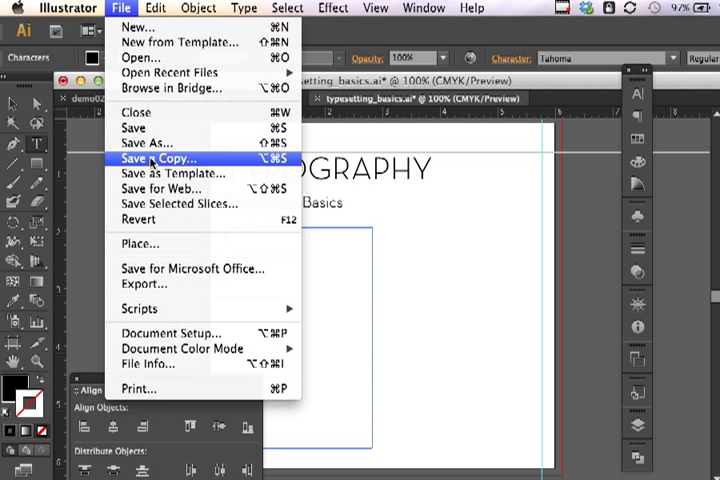
Place type_import.txt with Remove Between Paragraphs ticked in the import options
click(140, 243)
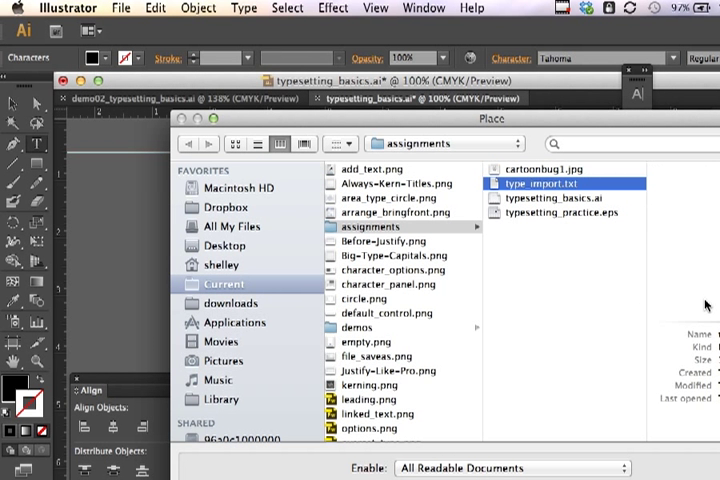
click(546, 183)
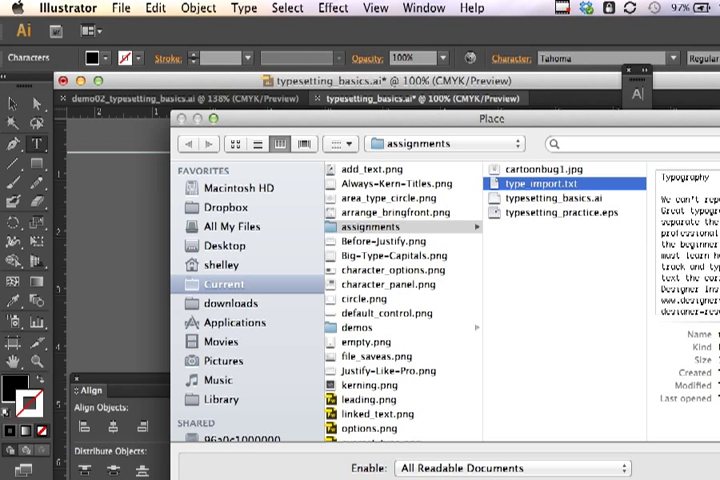
double_click(540, 183)
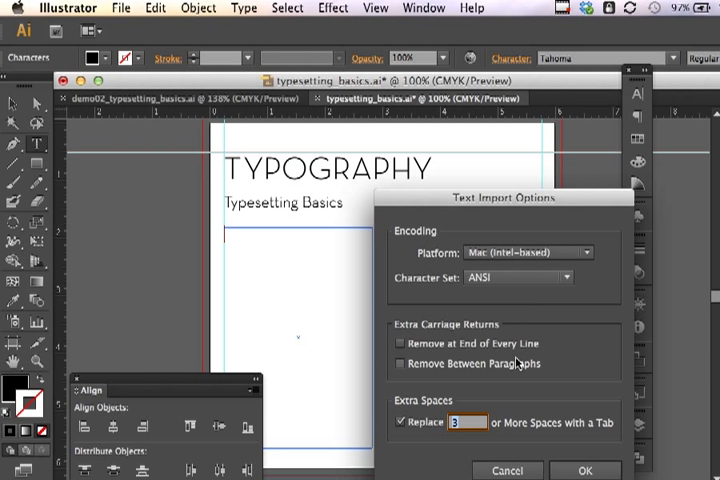
mouse_move(583, 339)
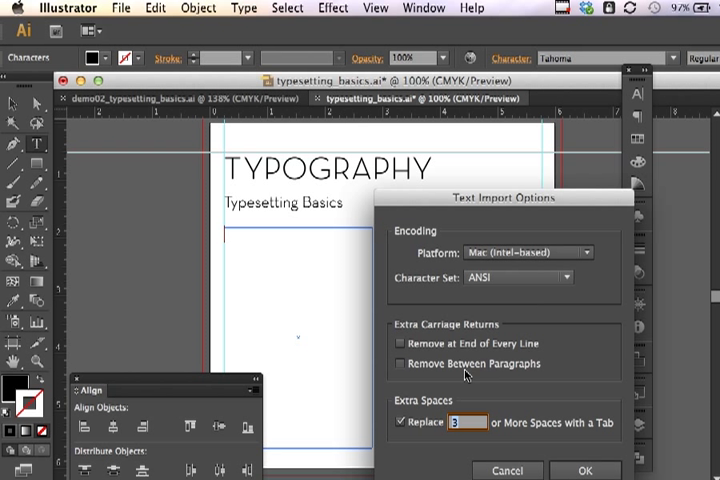
click(400, 363)
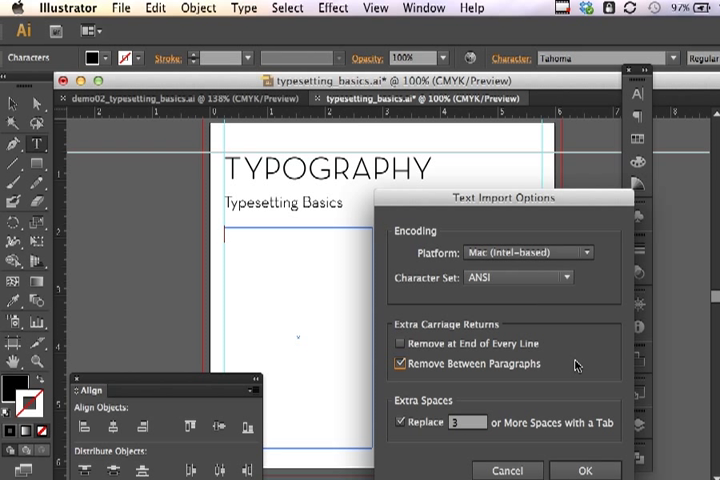
mouse_move(567, 453)
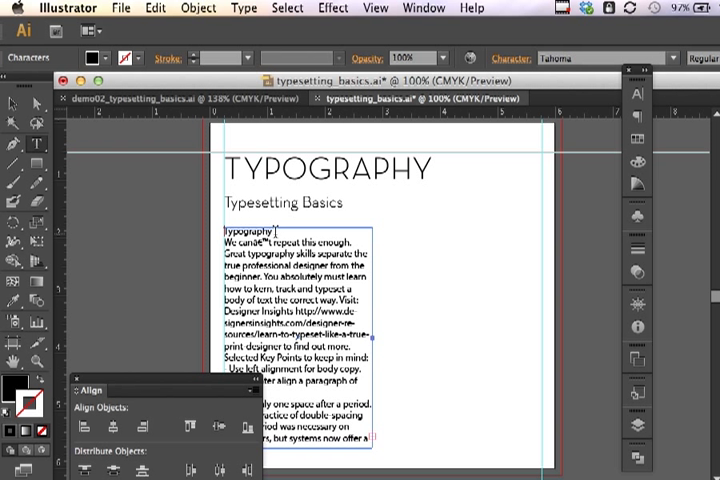
Delete the stray 'Typography' first line and retype the garbled word as can't
double_click(248, 231)
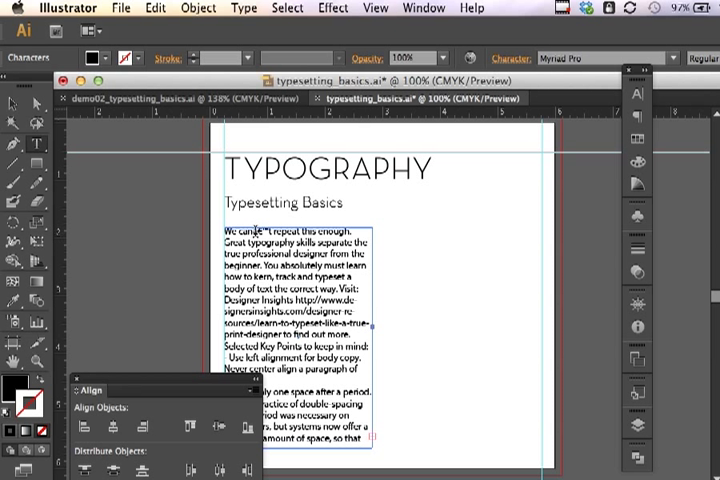
double_click(260, 230)
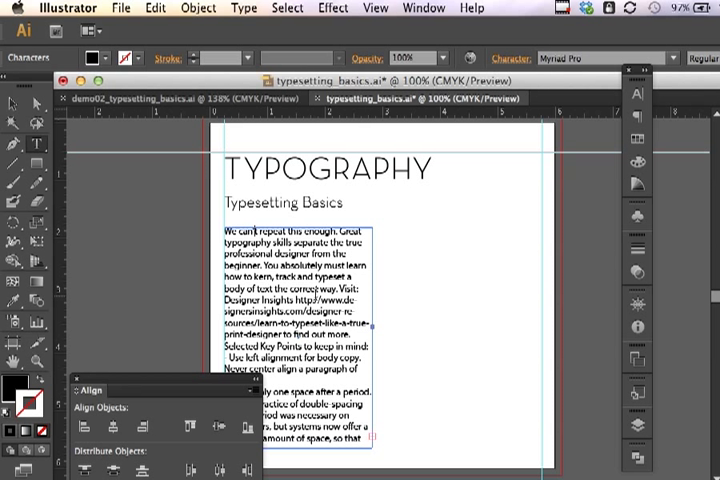
mouse_move(155, 381)
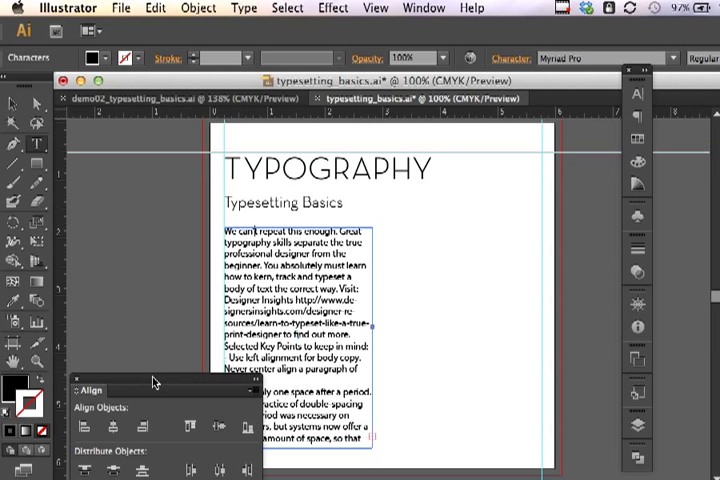
drag(155, 390, 525, 105)
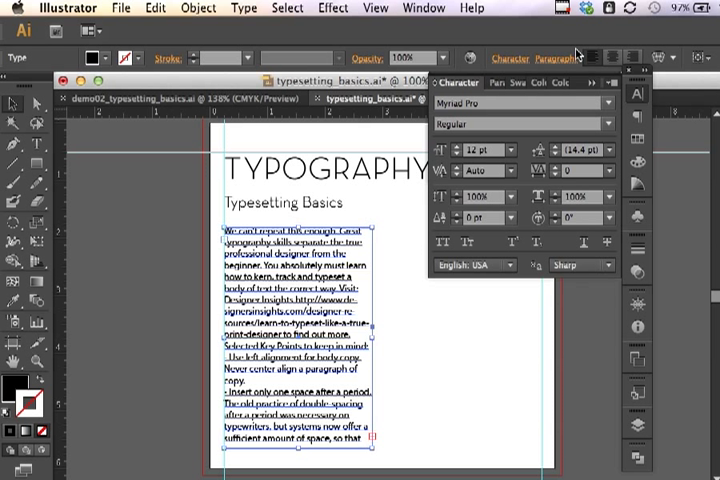
mouse_move(607, 103)
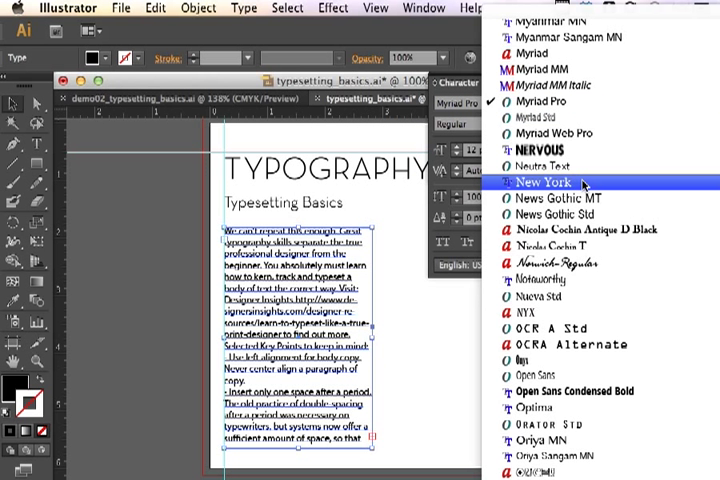
Scroll down through the body copy while setting it in Tahoma
scroll(down, 3)
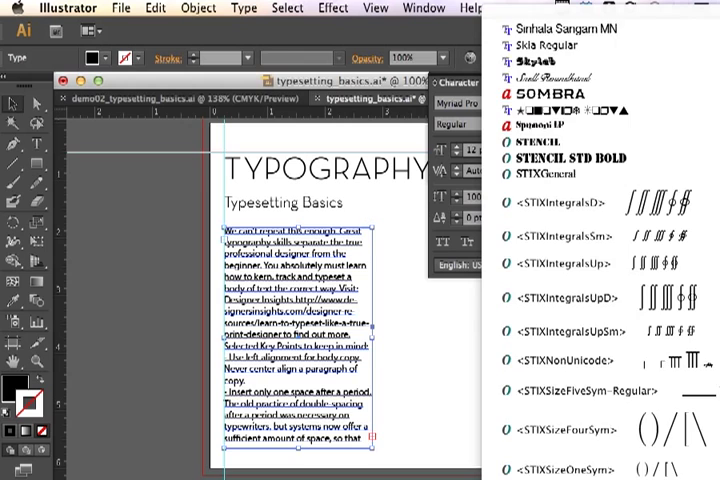
scroll(down, 3)
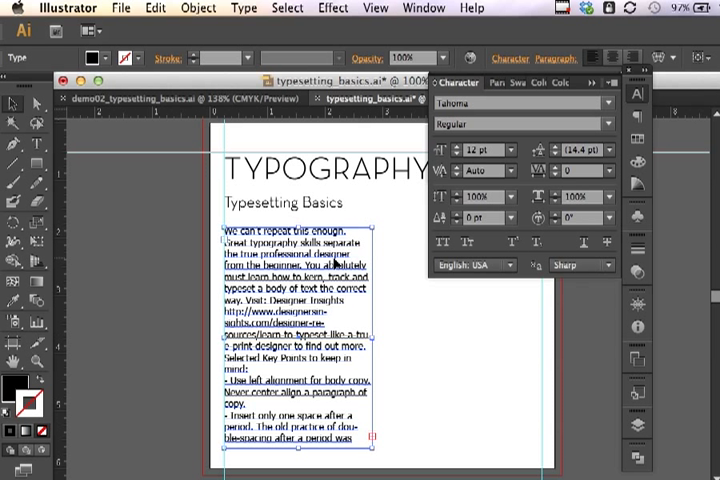
mouse_move(328, 175)
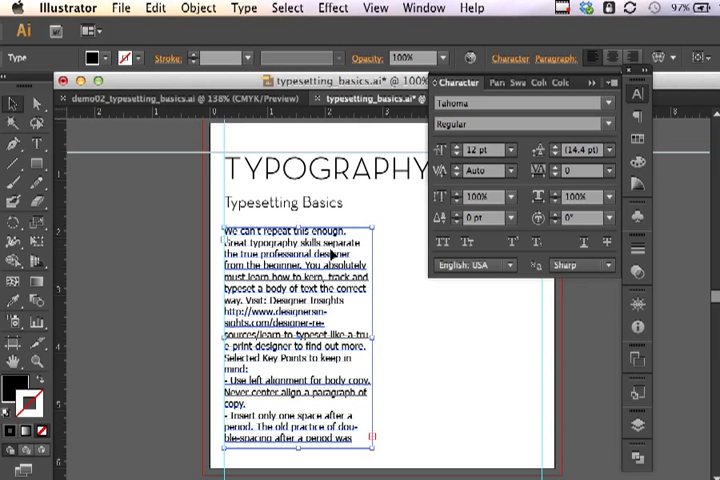
mouse_move(195, 260)
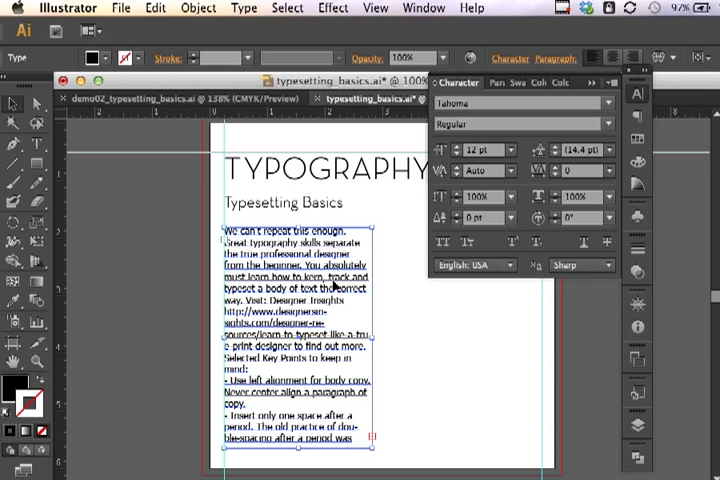
mouse_move(313, 358)
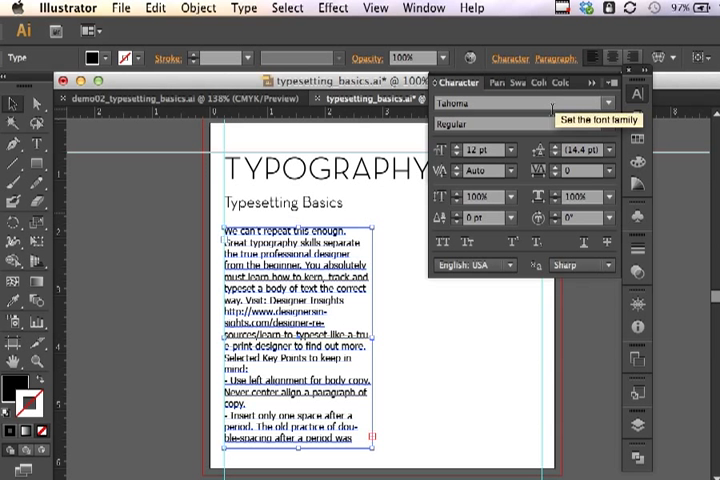
mouse_move(537, 160)
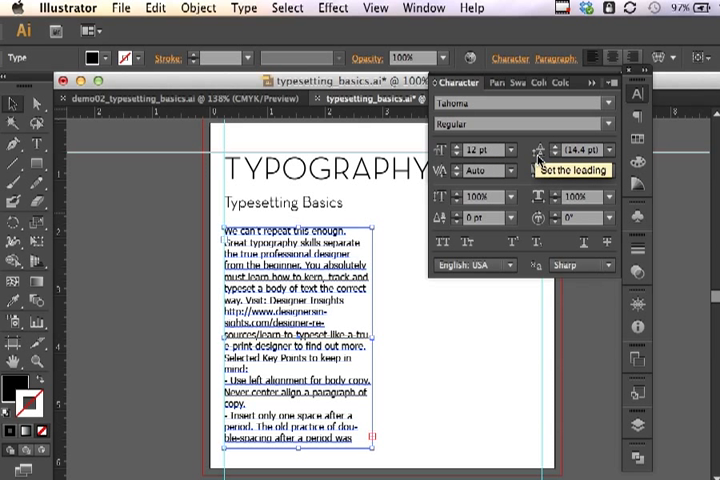
mouse_move(520, 152)
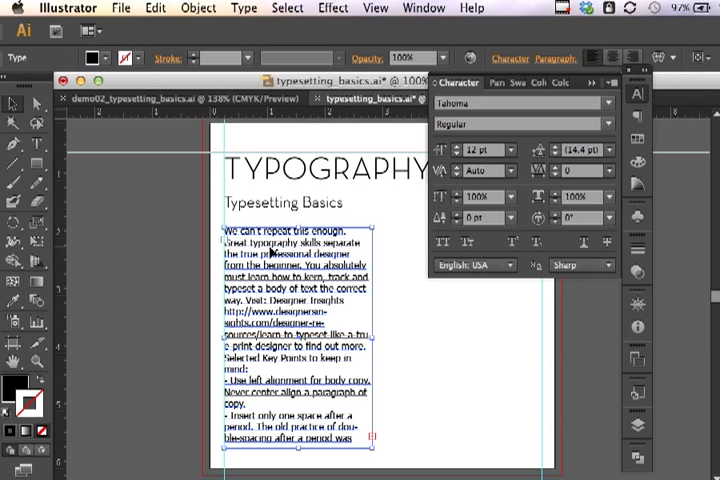
mouse_move(557, 148)
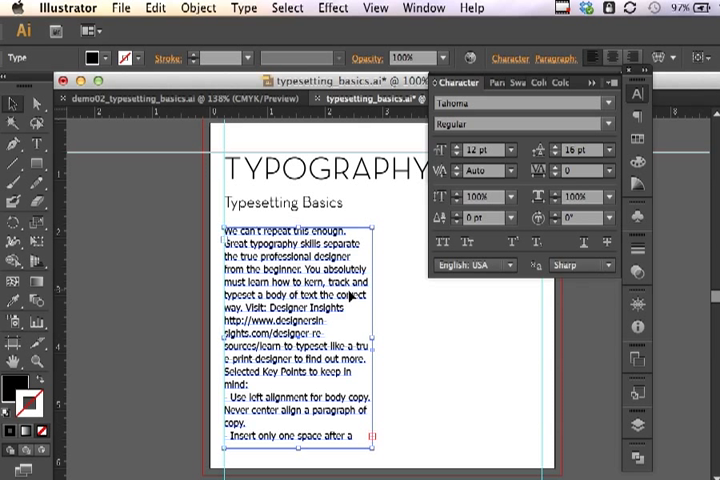
mouse_move(355, 300)
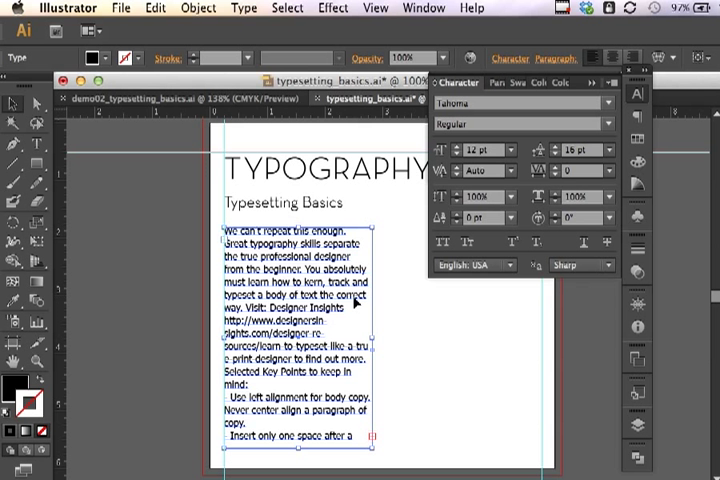
mouse_move(608, 172)
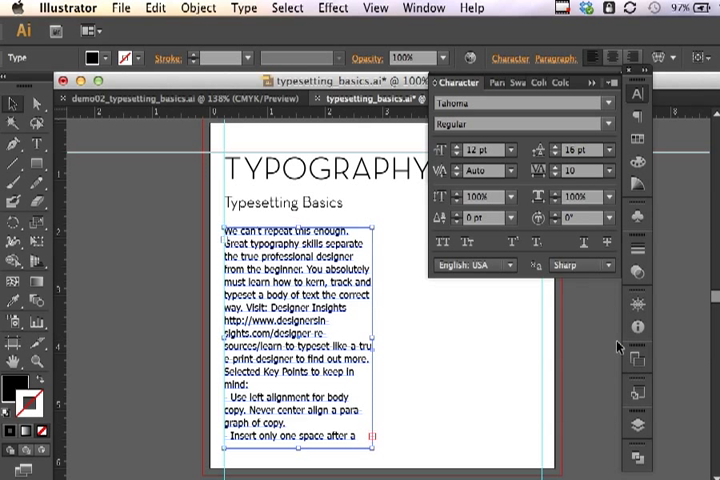
mouse_move(520, 182)
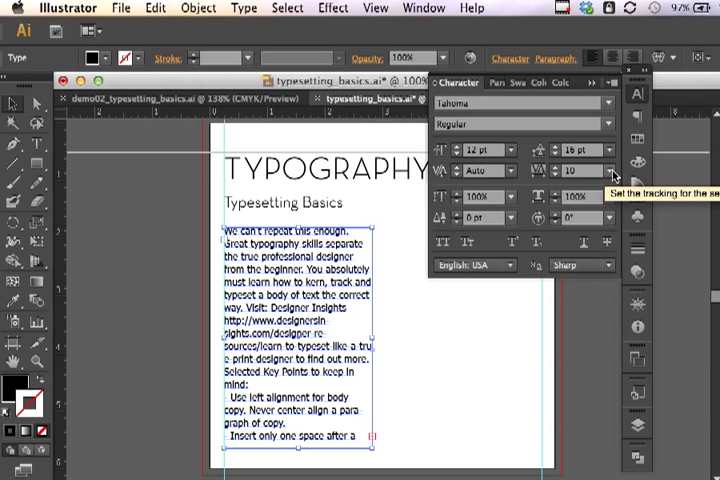
mouse_move(404, 352)
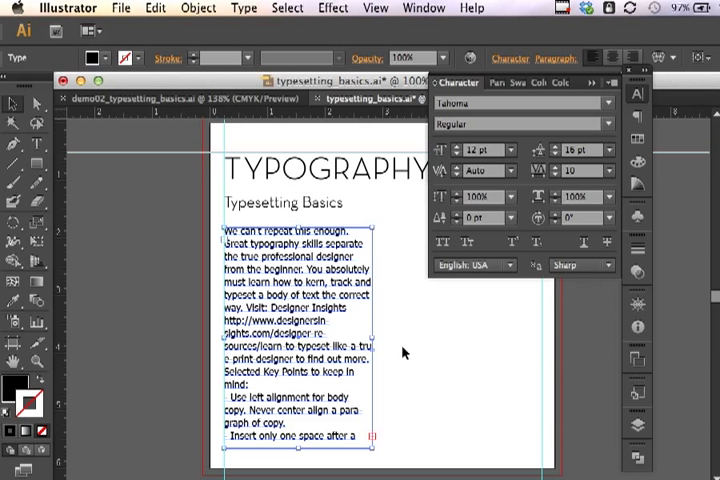
Deselect the Tahoma body copy (16 pt leading, tracking 10) and dismiss the character settings
click(405, 352)
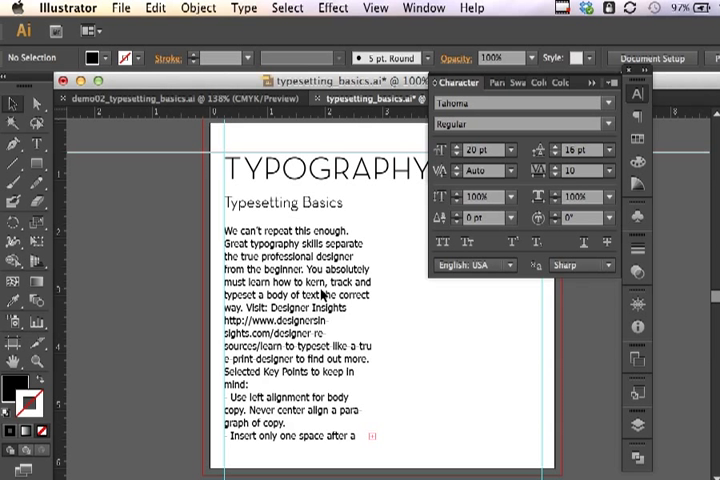
click(290, 290)
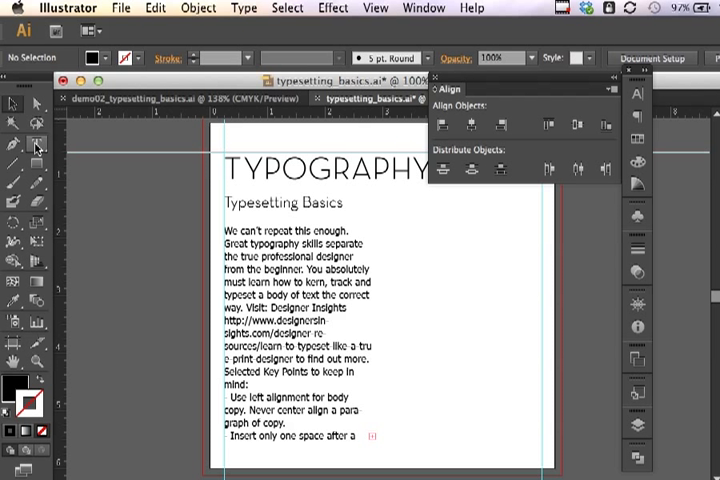
Draw an empty area text frame beside the body column, below the headline
click(37, 146)
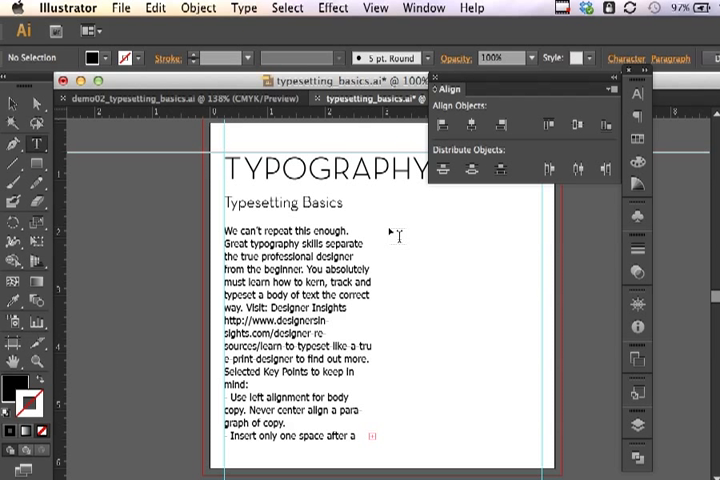
drag(398, 228, 508, 395)
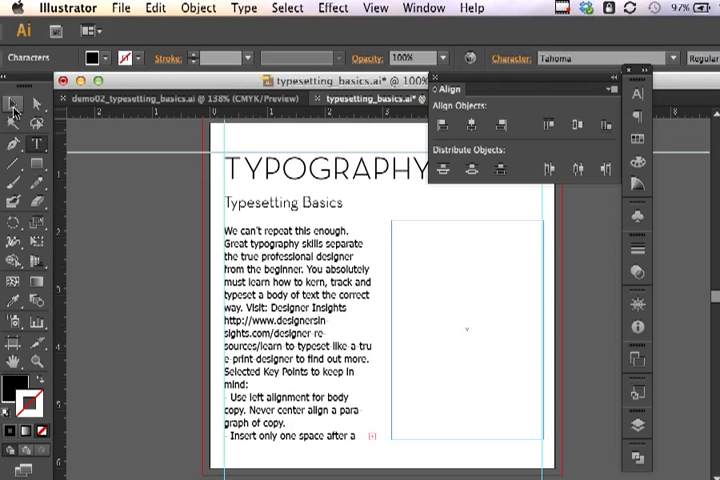
click(465, 330)
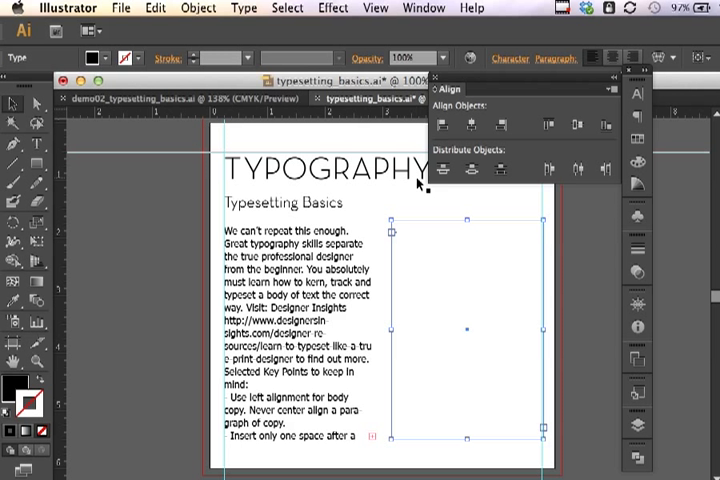
mouse_move(472, 286)
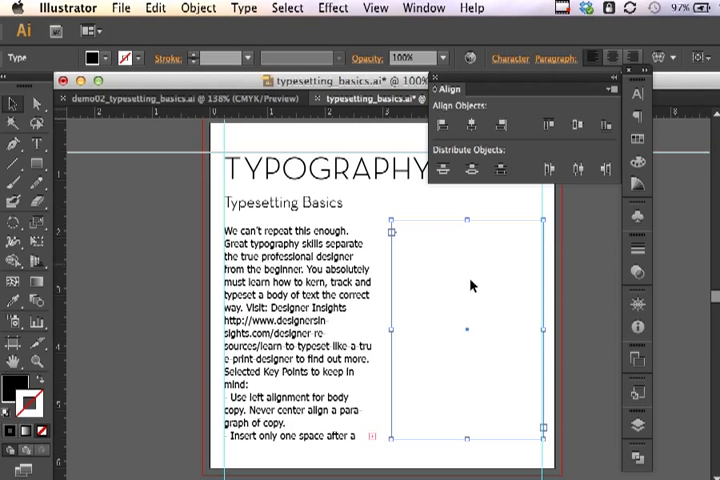
mouse_move(465, 285)
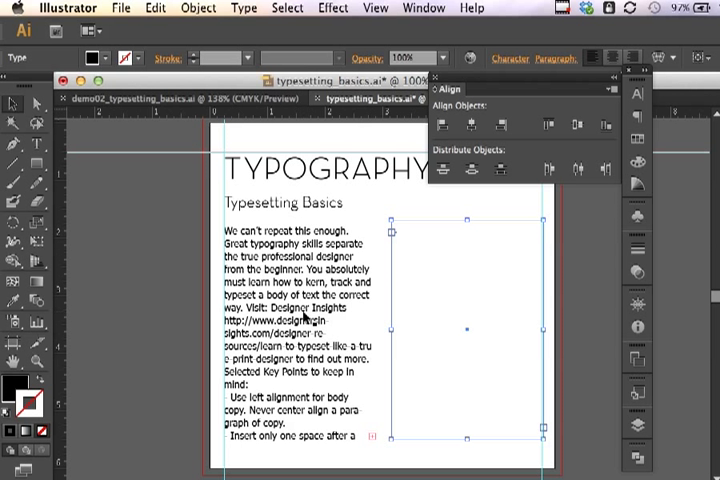
mouse_move(399, 232)
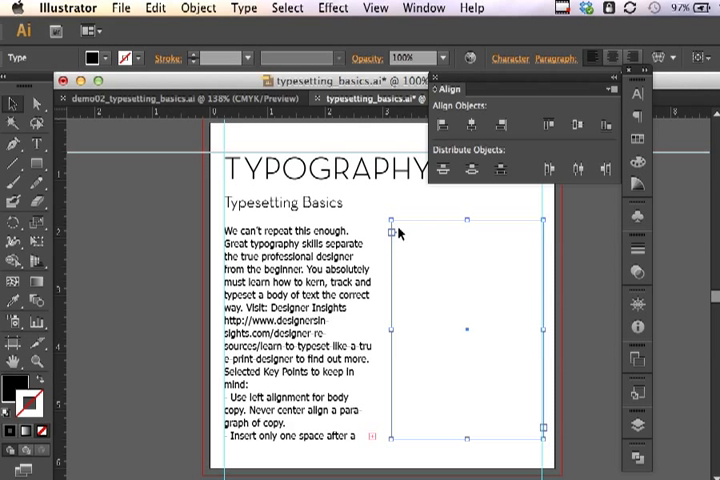
mouse_move(394, 234)
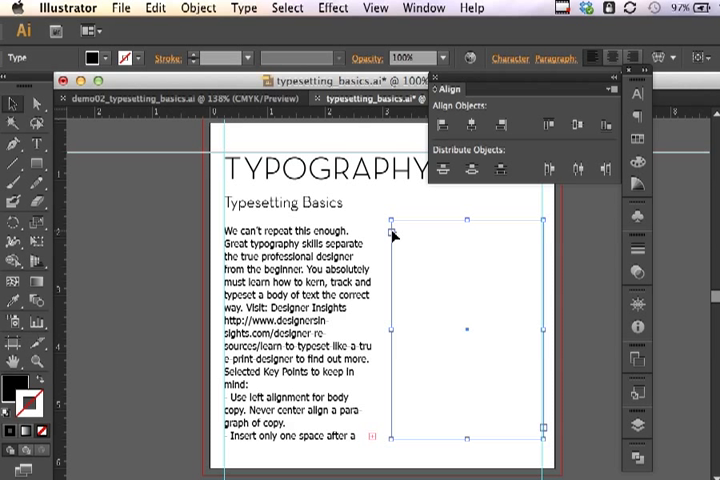
mouse_move(370, 438)
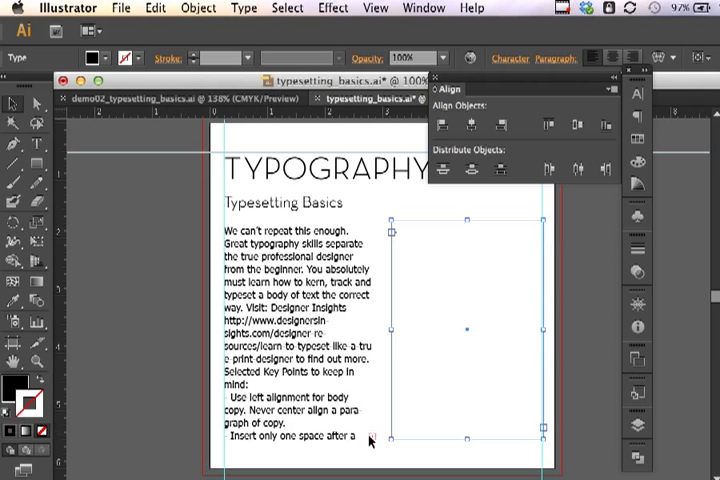
mouse_move(375, 442)
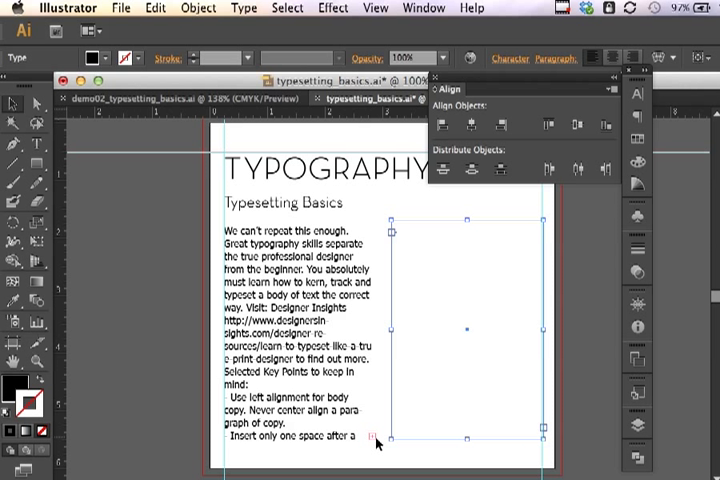
mouse_move(322, 388)
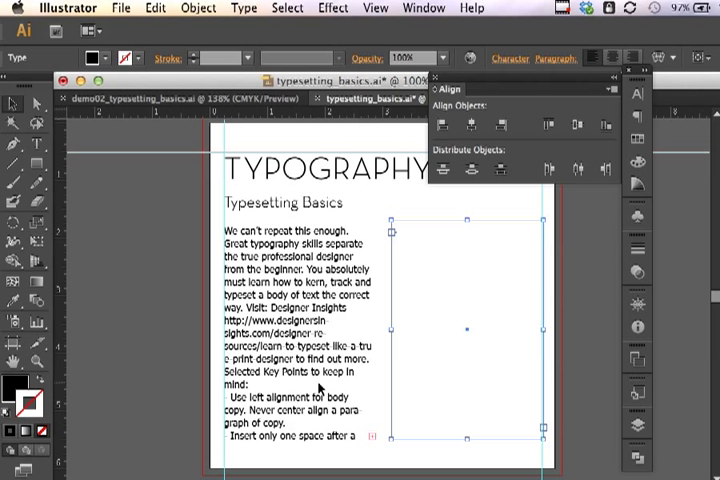
mouse_move(382, 458)
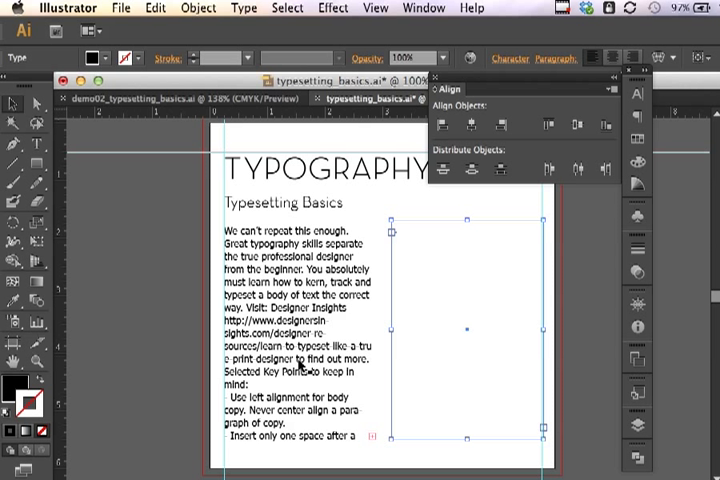
mouse_move(398, 271)
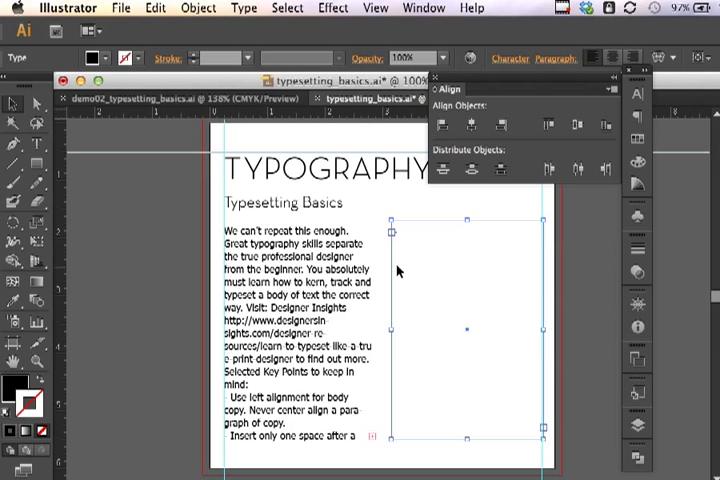
mouse_move(375, 443)
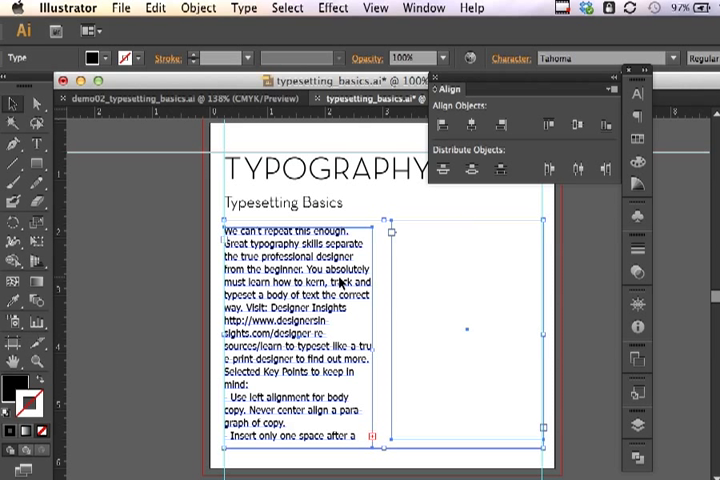
mouse_move(400, 242)
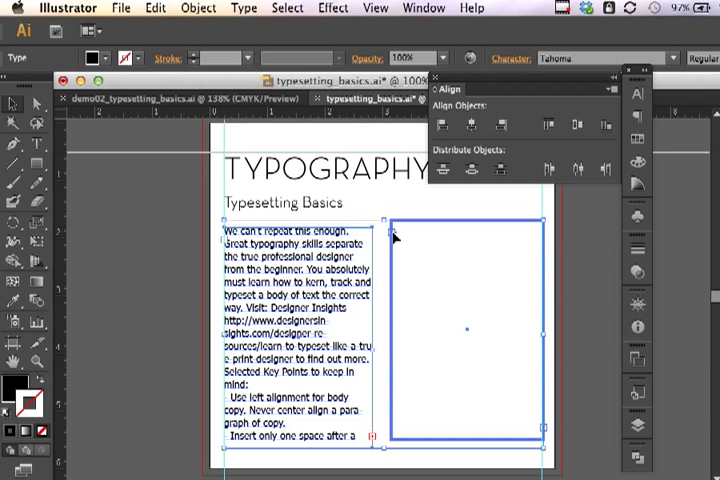
mouse_move(372, 442)
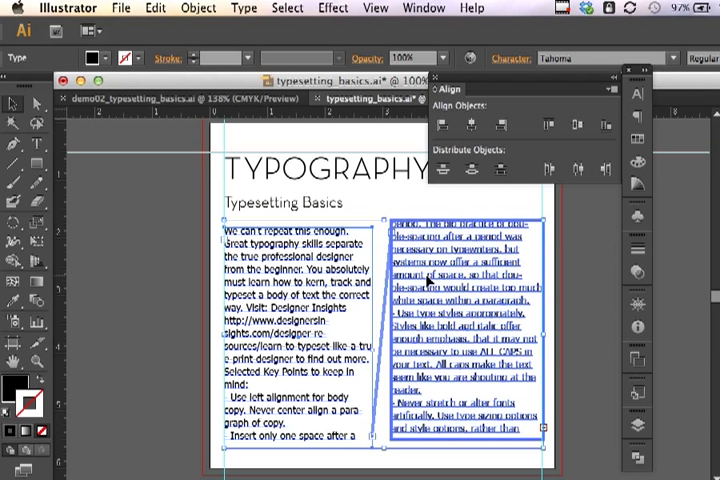
mouse_move(155, 290)
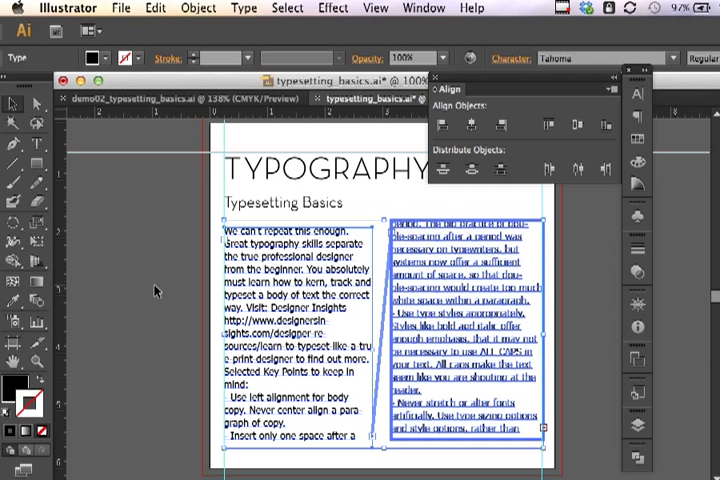
mouse_move(378, 442)
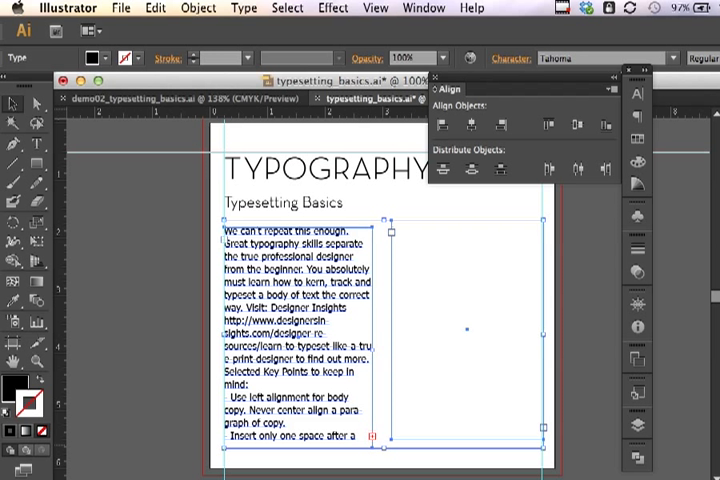
mouse_move(397, 316)
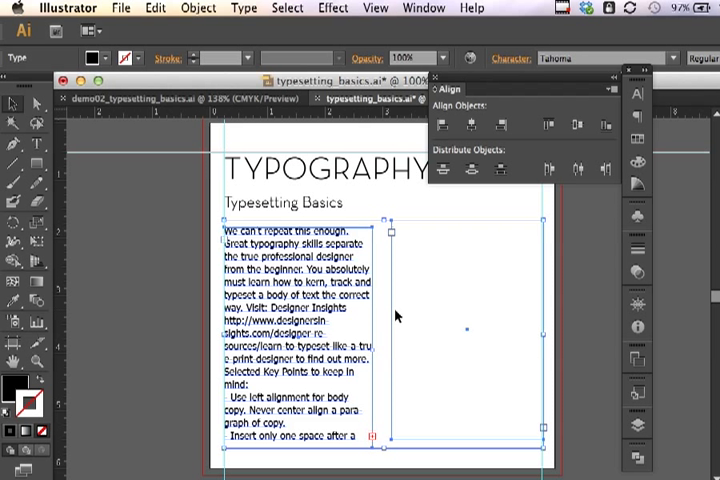
mouse_move(384, 258)
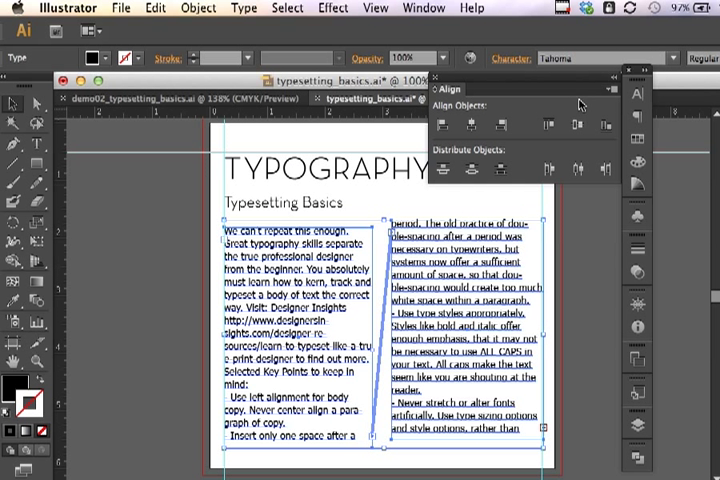
mouse_move(549, 124)
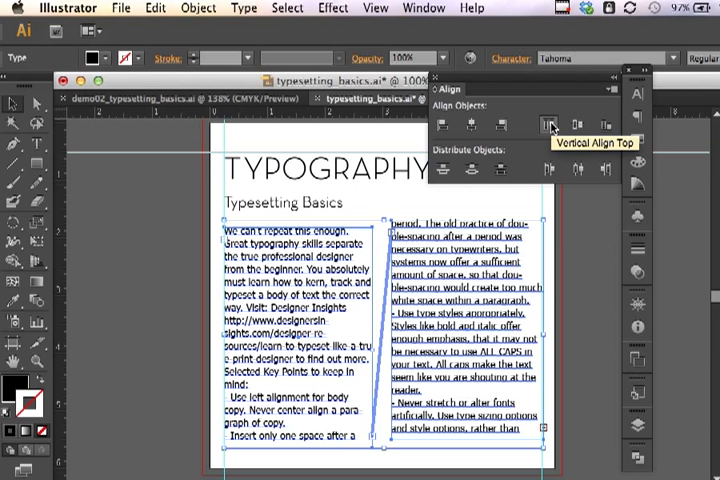
Align the tops of both threaded Tahoma body columns with Vertical Align Top
click(551, 124)
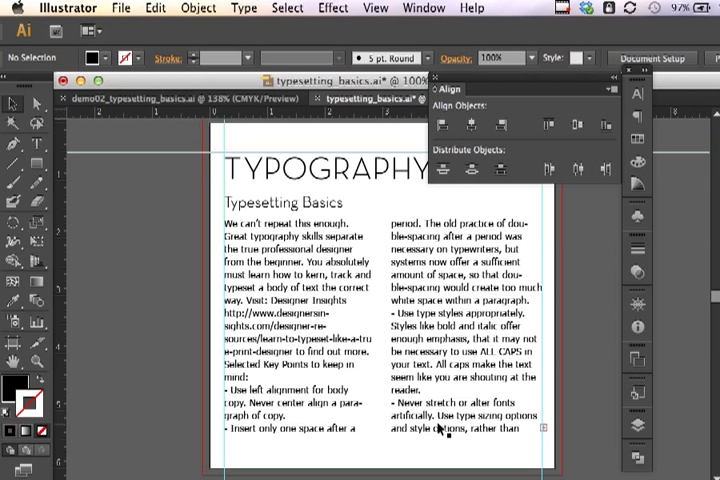
mouse_move(390, 447)
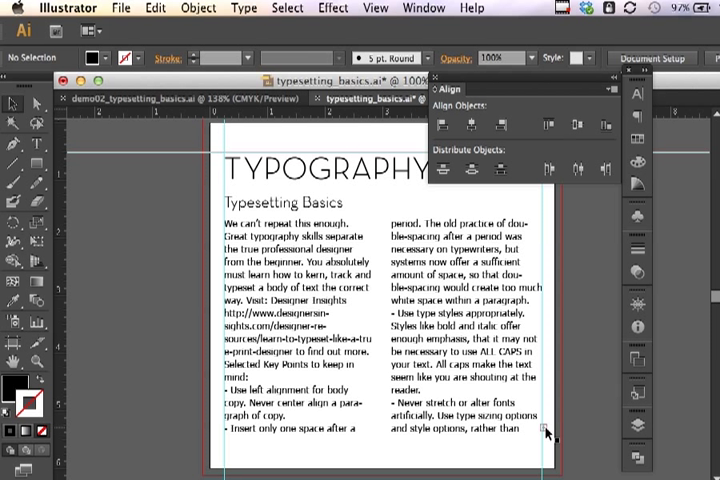
mouse_move(420, 330)
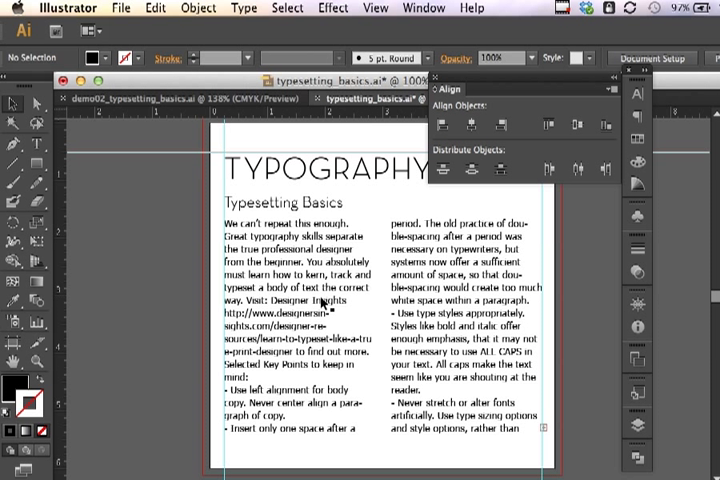
mouse_move(345, 310)
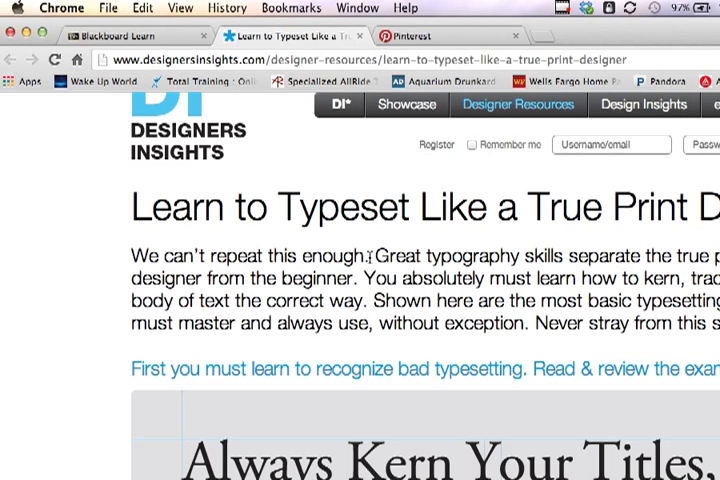
mouse_move(393, 238)
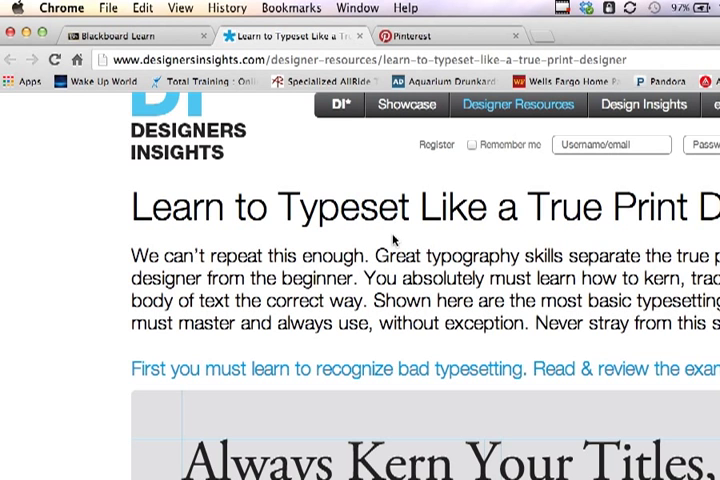
Scroll the Designers Insights article down to its good typesetting example with two columns
scroll(up, 3)
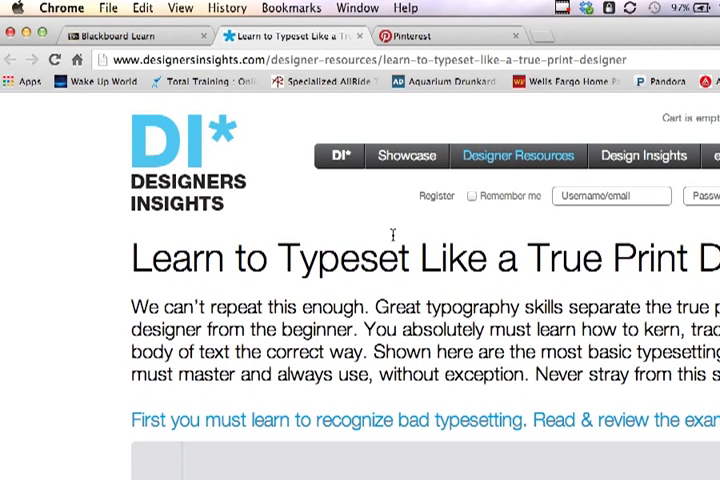
scroll(down, 3)
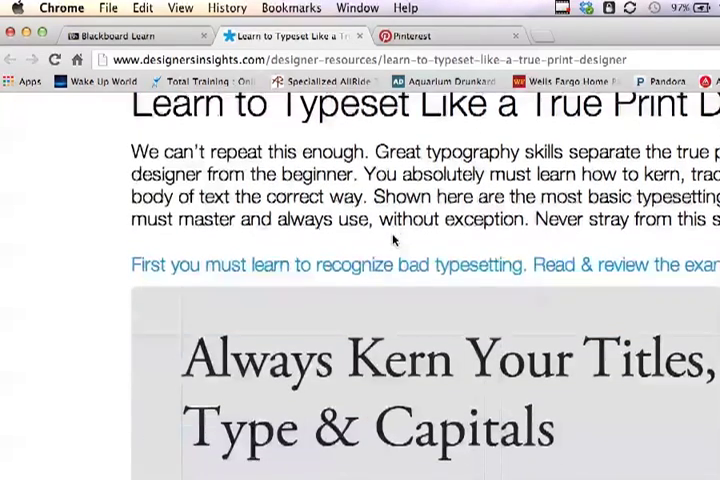
scroll(down, 3)
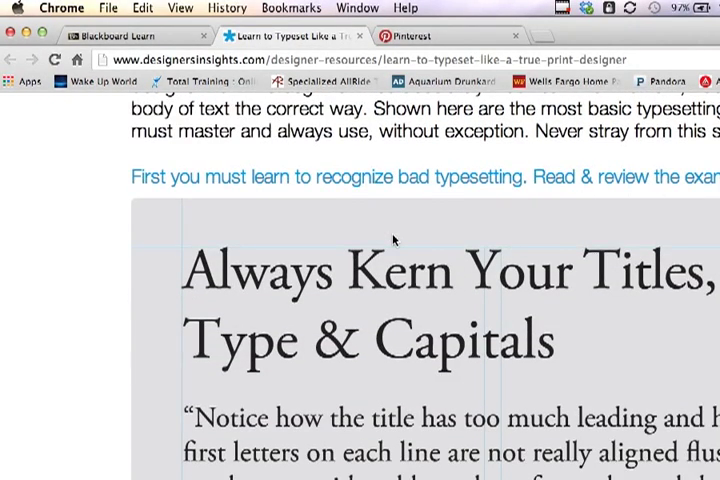
scroll(down, 3)
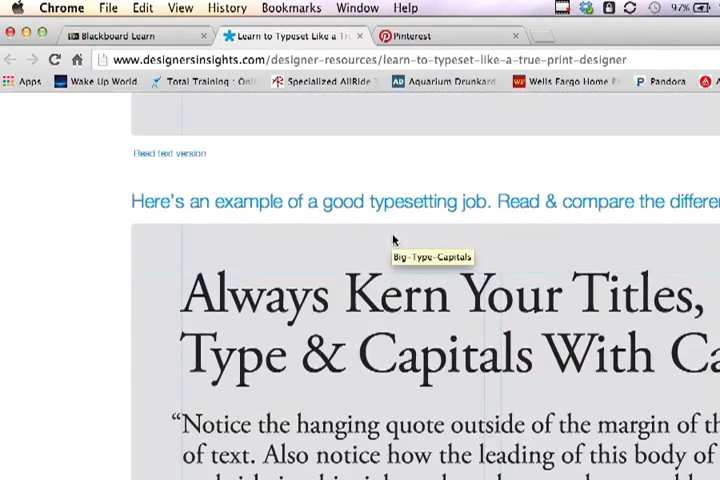
mouse_move(35, 240)
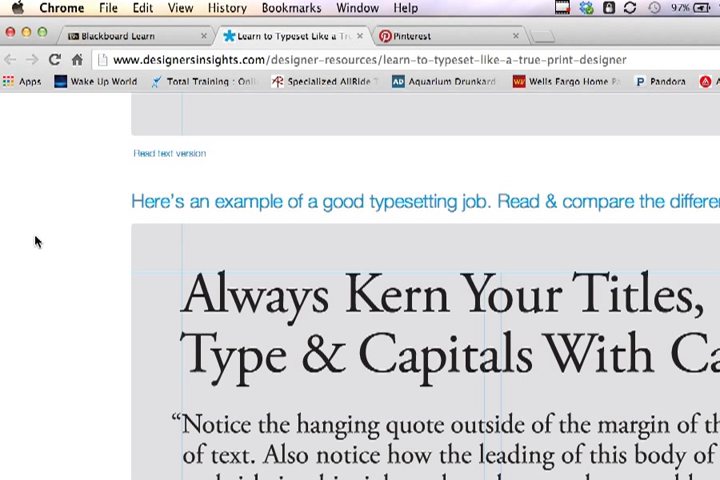
mouse_move(334, 352)
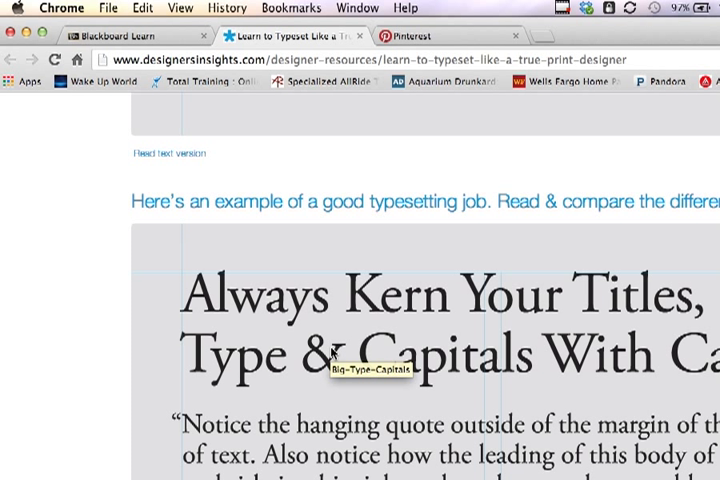
mouse_move(502, 373)
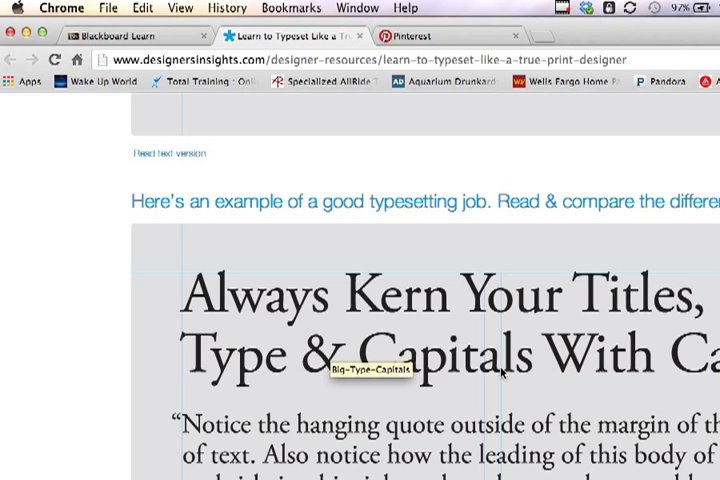
mouse_move(425, 388)
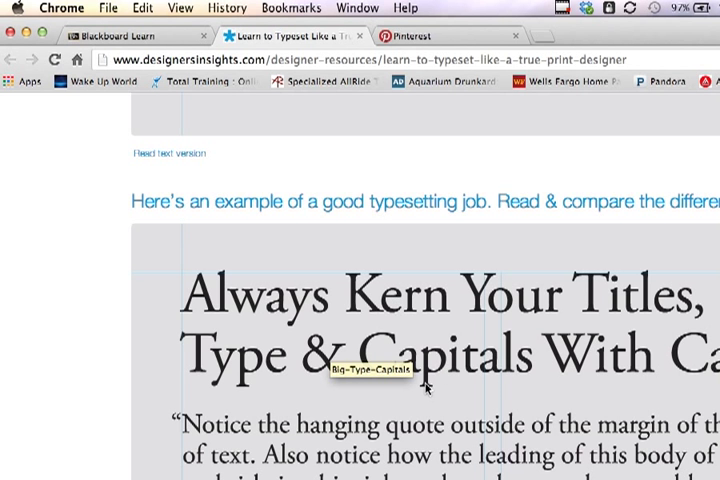
scroll(down, 3)
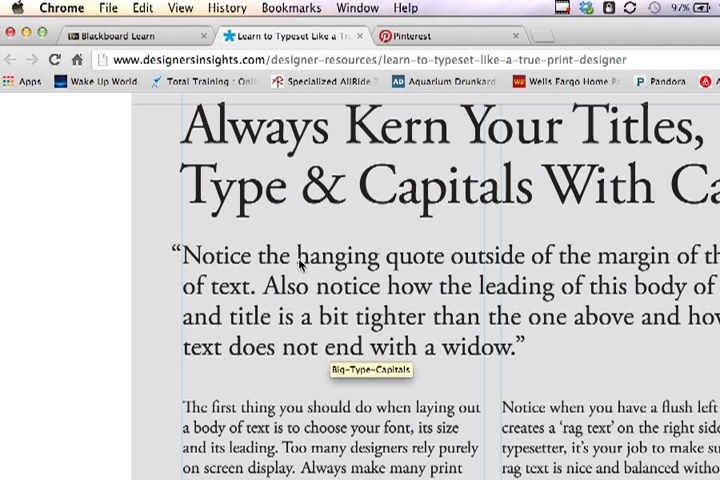
mouse_move(195, 262)
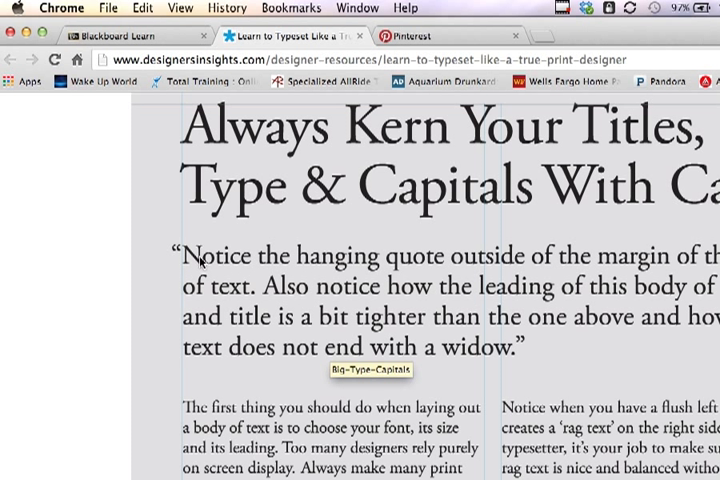
mouse_move(250, 327)
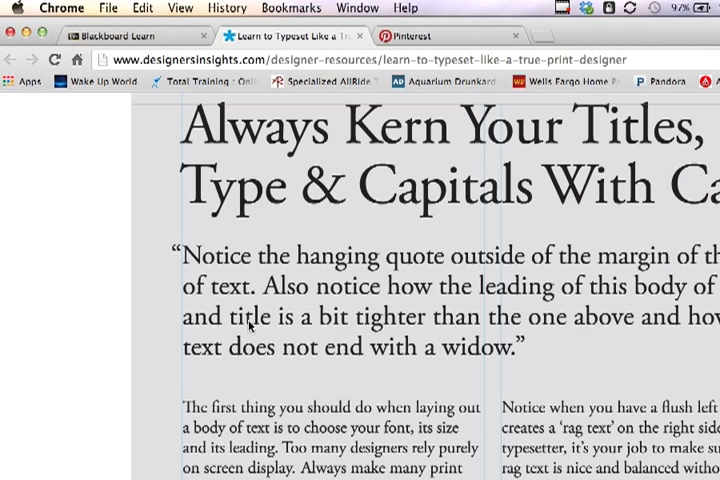
scroll(down, 3)
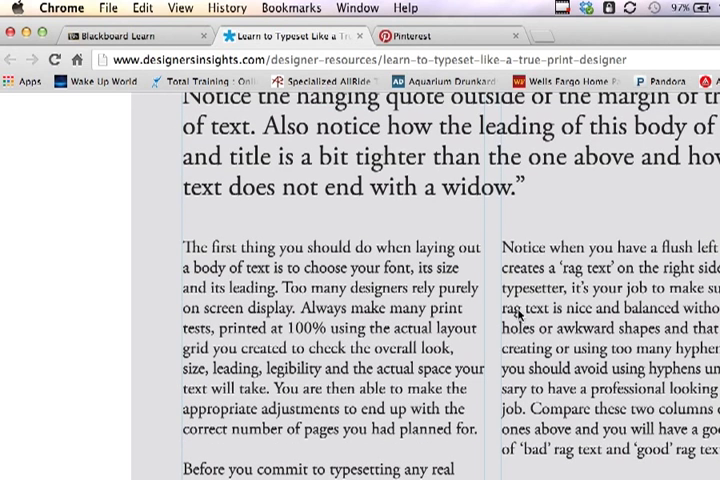
mouse_move(518, 315)
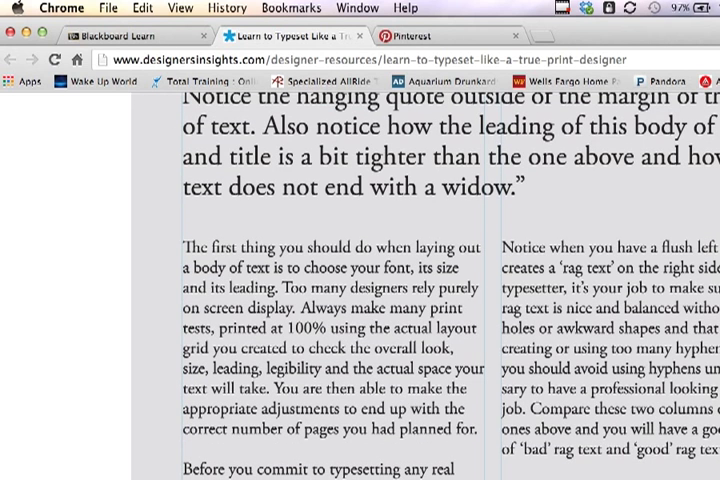
mouse_move(617, 372)
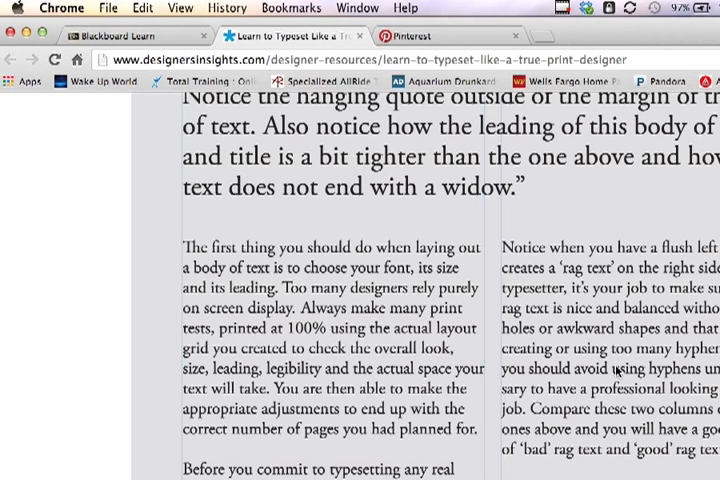
mouse_move(386, 356)
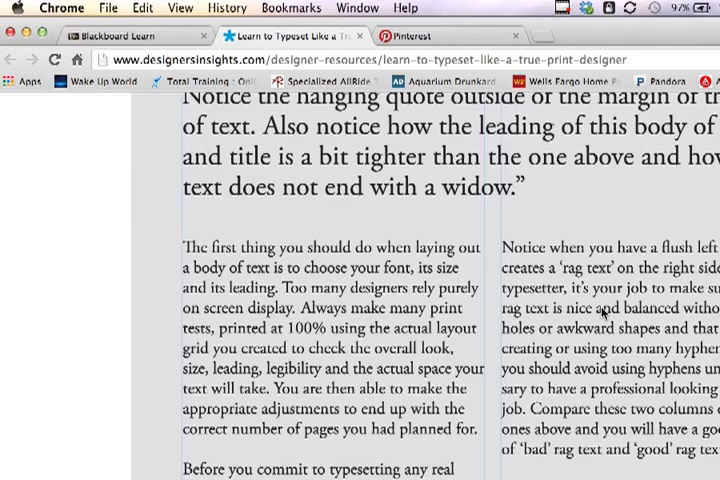
scroll(down, 3)
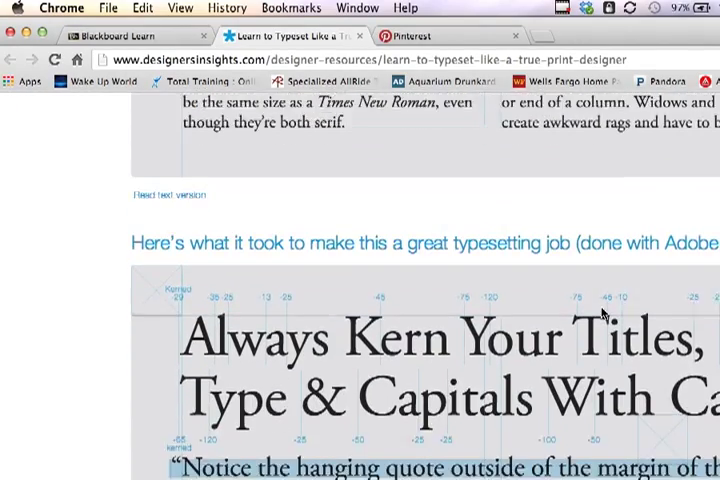
scroll(down, 3)
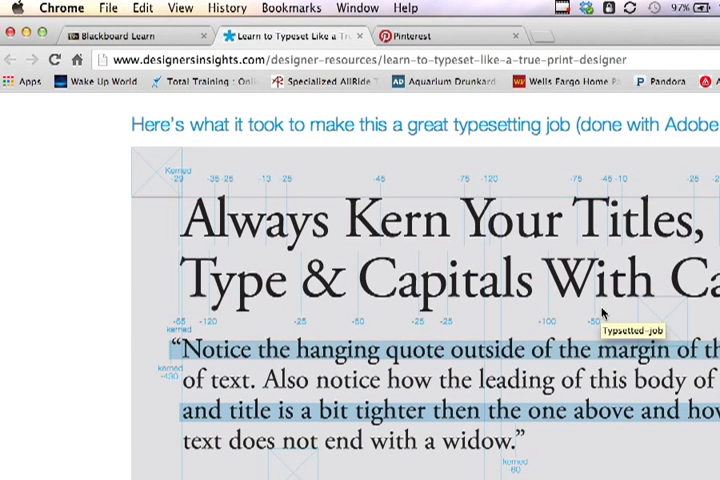
mouse_move(484, 188)
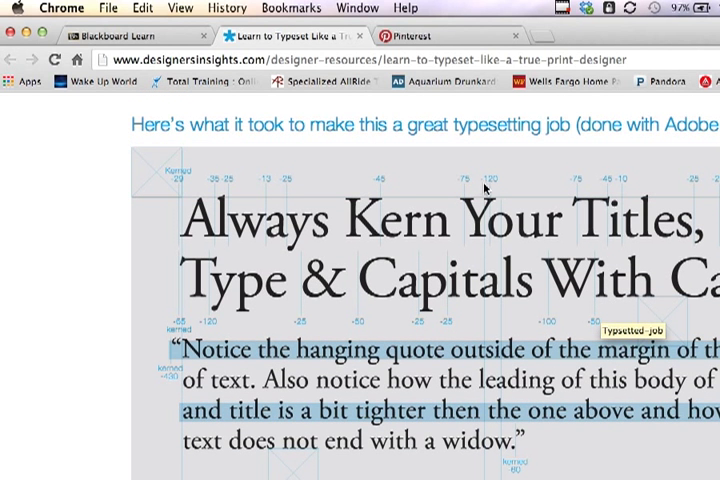
mouse_move(240, 294)
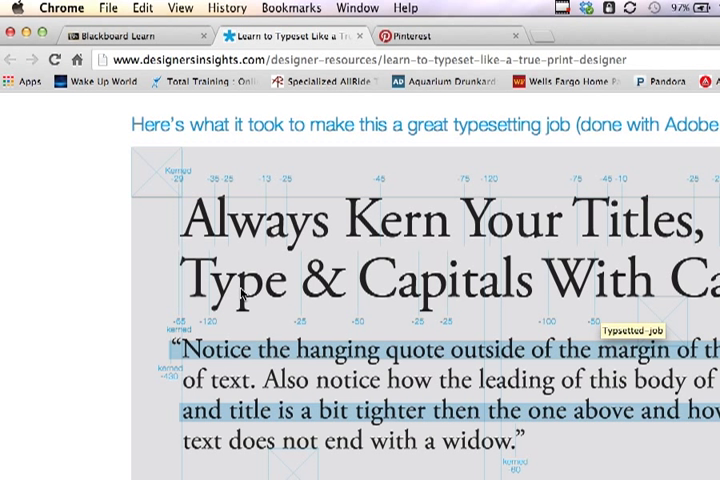
mouse_move(411, 315)
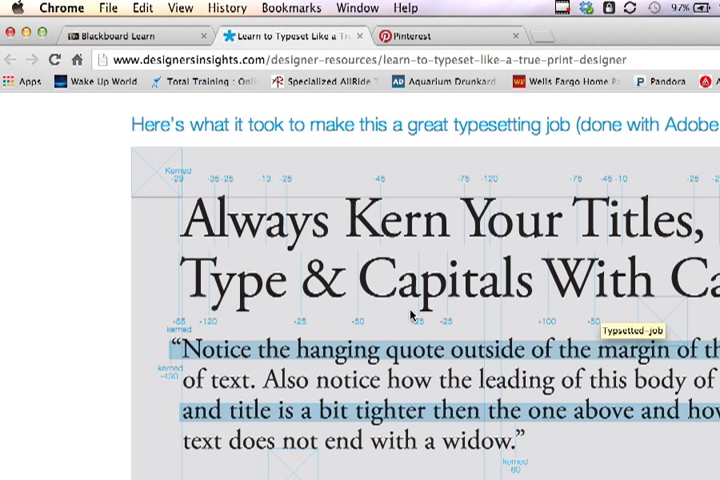
mouse_move(411, 316)
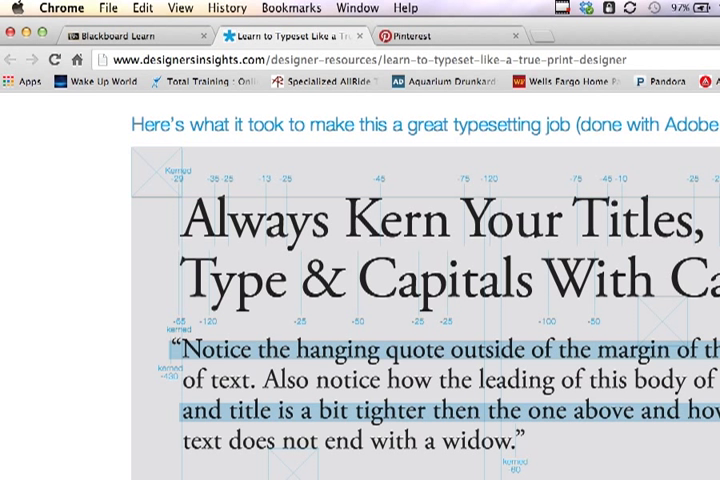
scroll(down, 3)
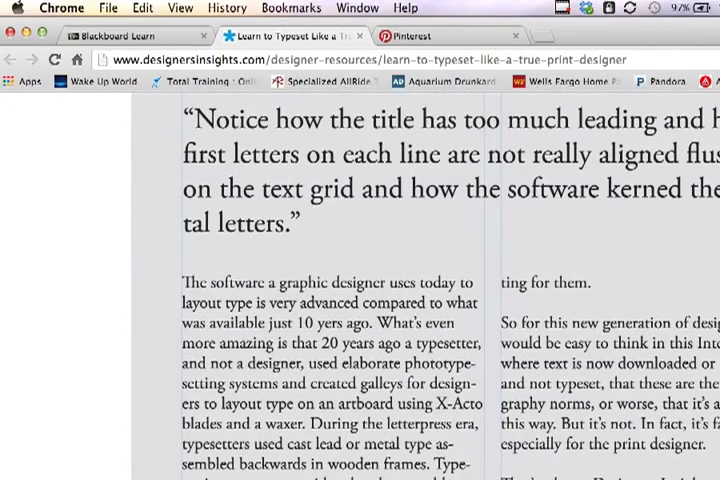
mouse_move(510, 288)
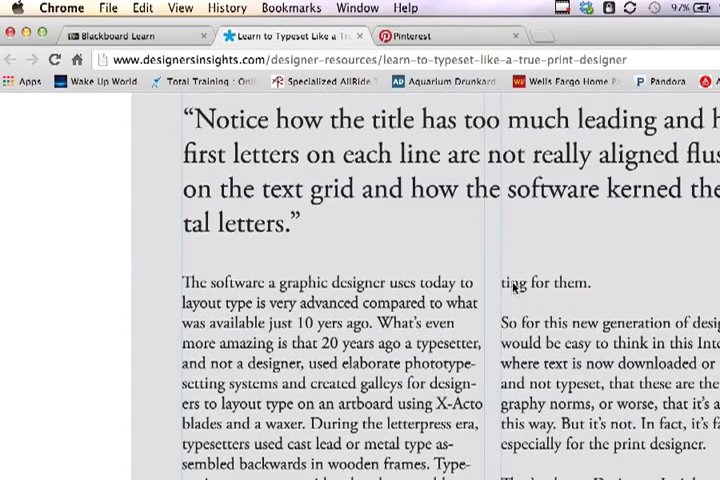
mouse_move(535, 286)
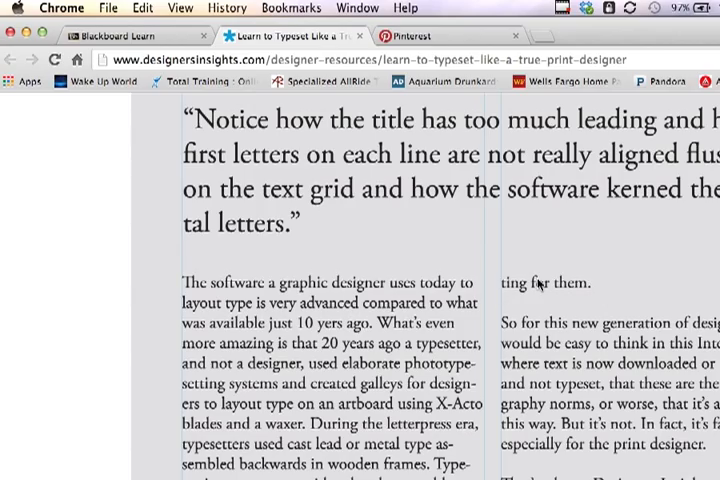
scroll(up, 3)
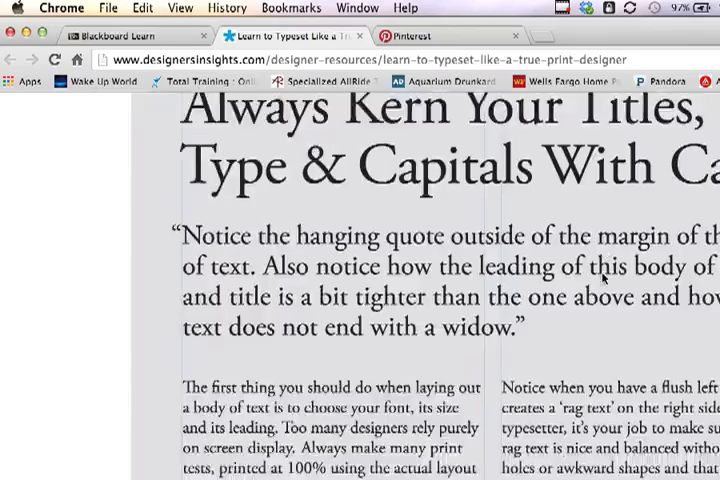
scroll(down, 3)
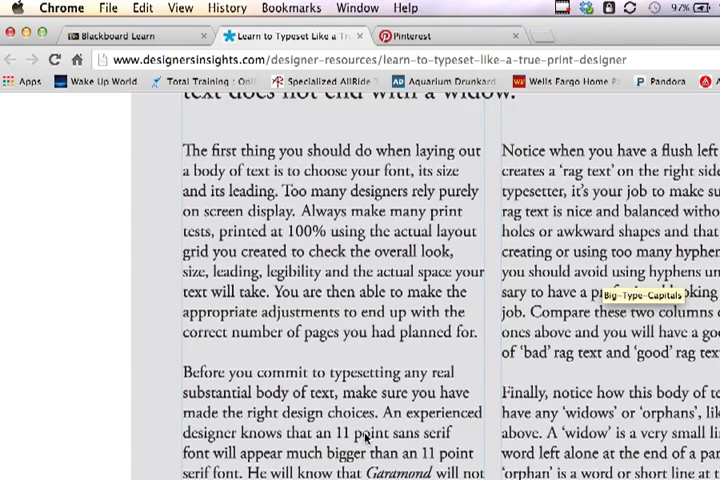
scroll(down, 3)
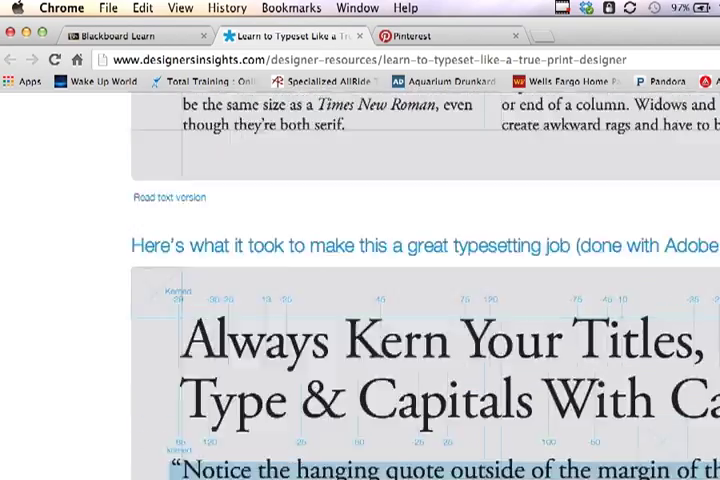
scroll(up, 3)
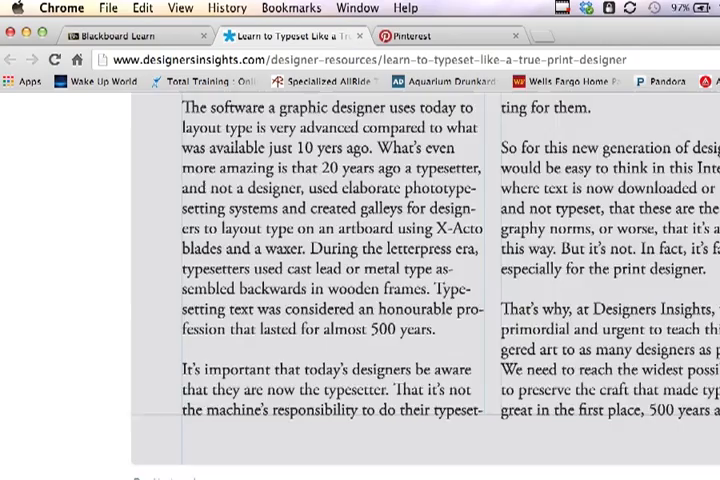
scroll(up, 3)
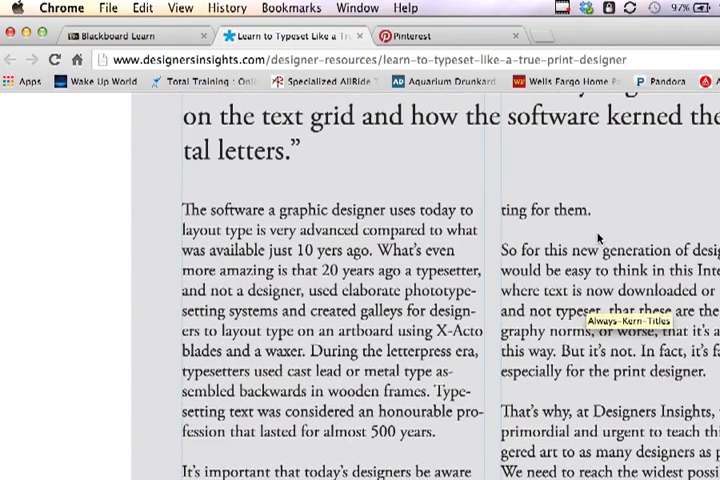
scroll(down, 3)
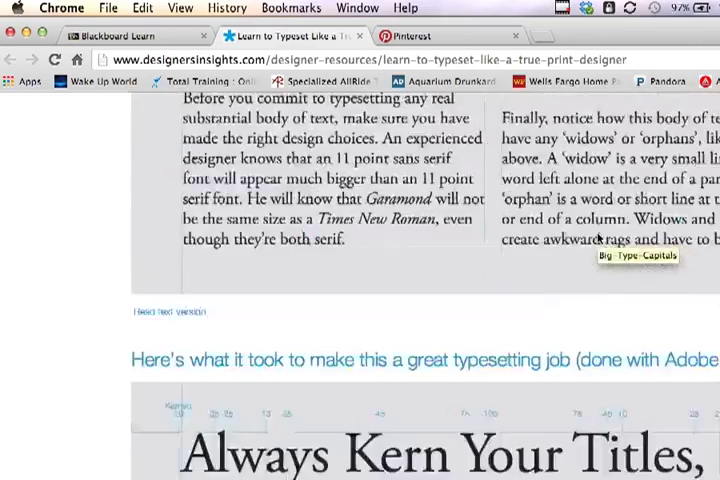
scroll(down, 3)
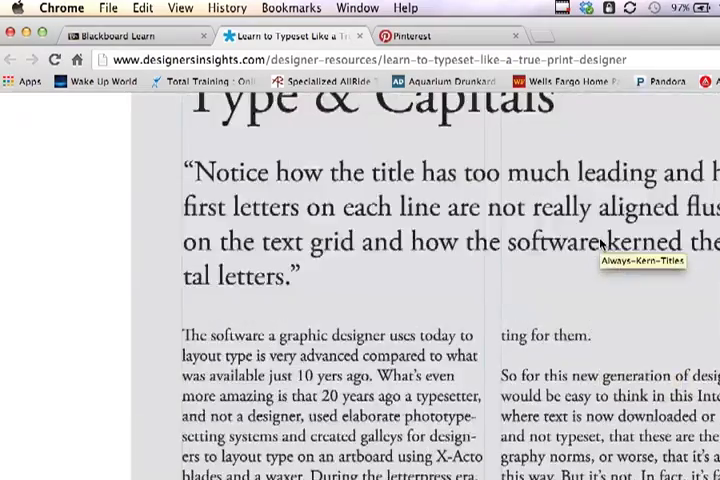
scroll(up, 3)
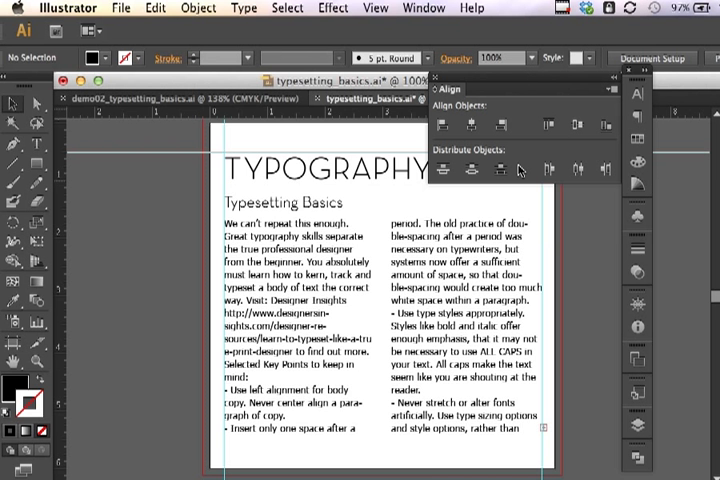
mouse_move(338, 352)
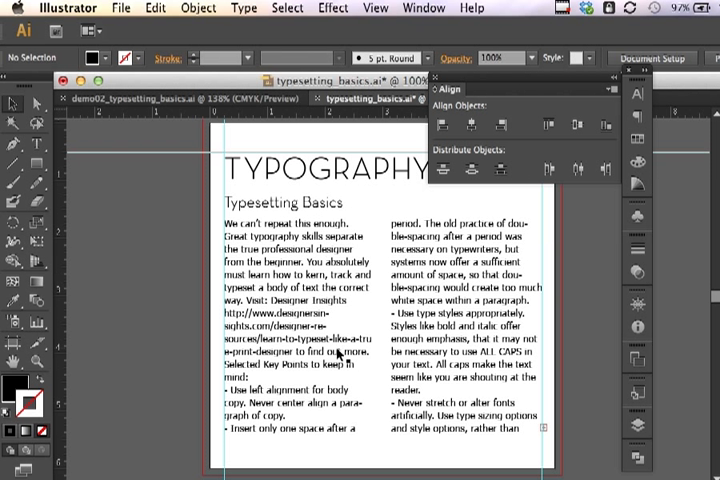